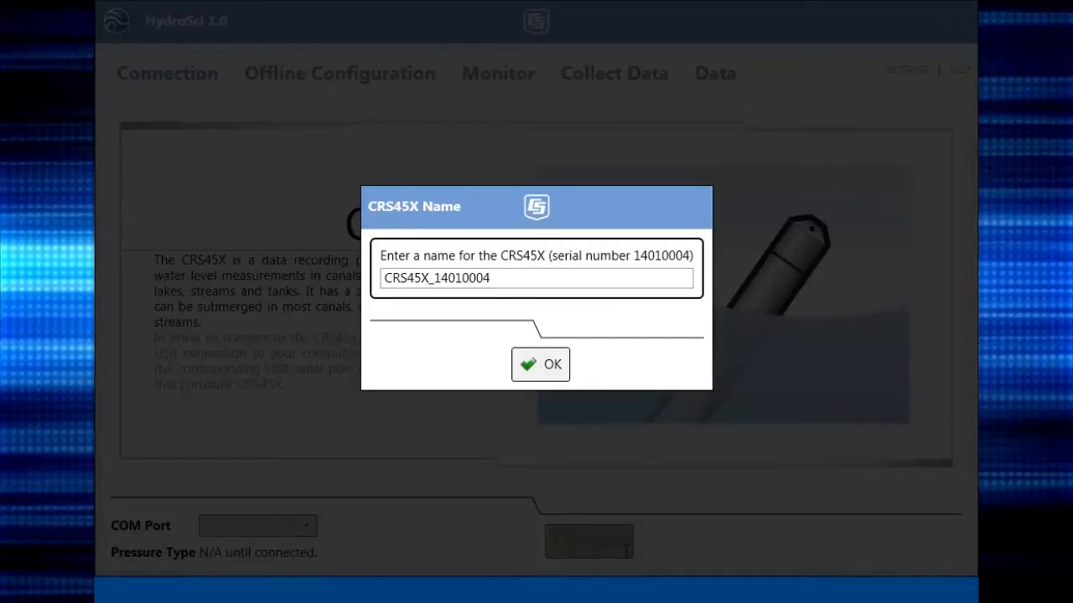
Step: Append _Tutorial so the sensor is named CRS45X_14010004_Tutorial and confirm
text(_Tu)
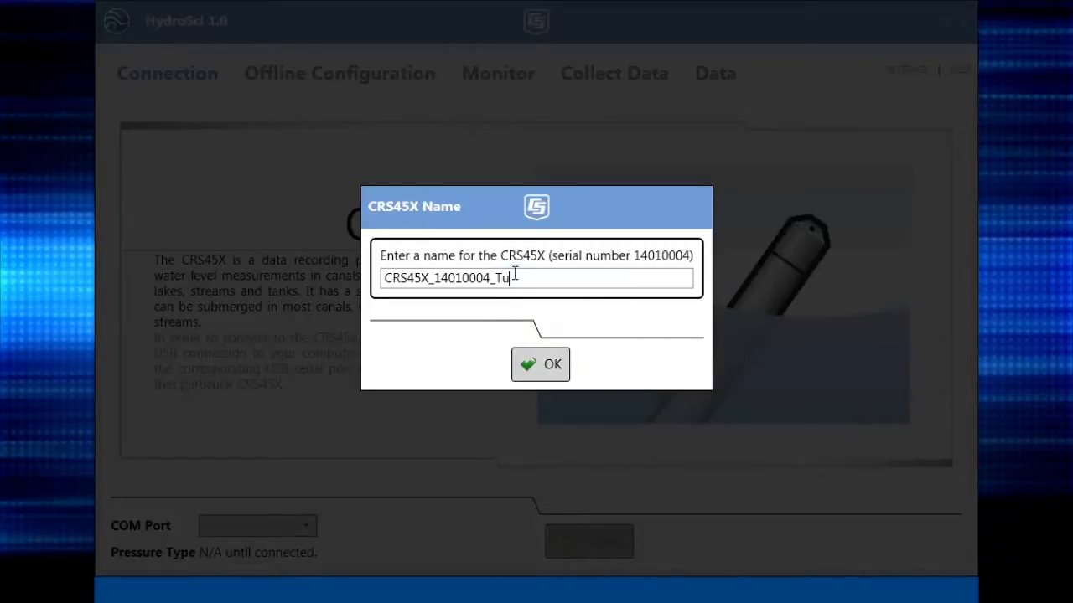
text(torial)
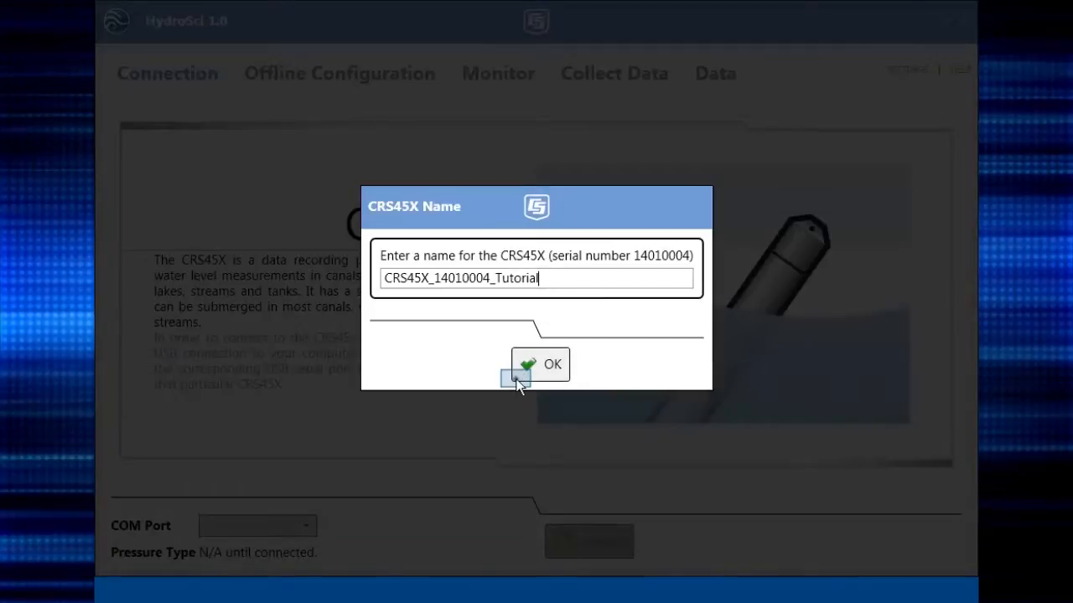
click(540, 364)
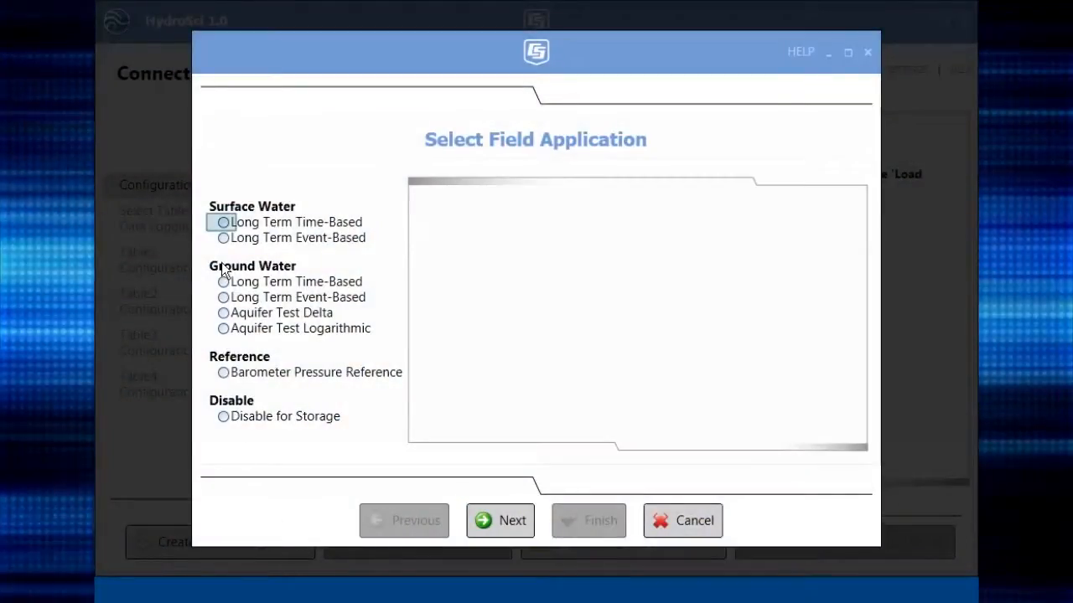
Step: Preview the surface water and aquifer test options, then pick the aquifer test logarithmic application
click(224, 221)
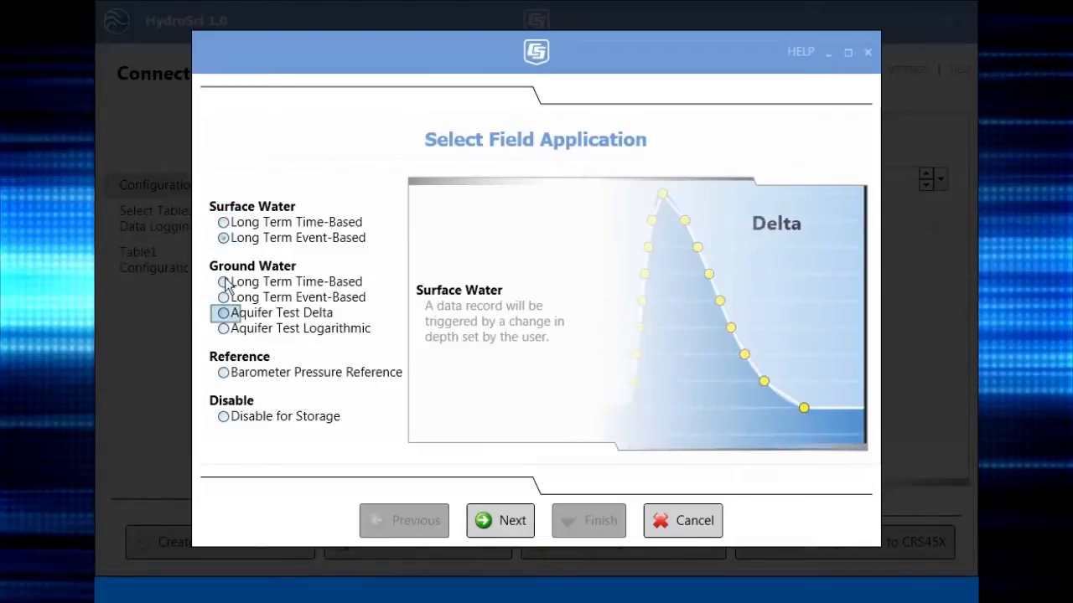
click(223, 327)
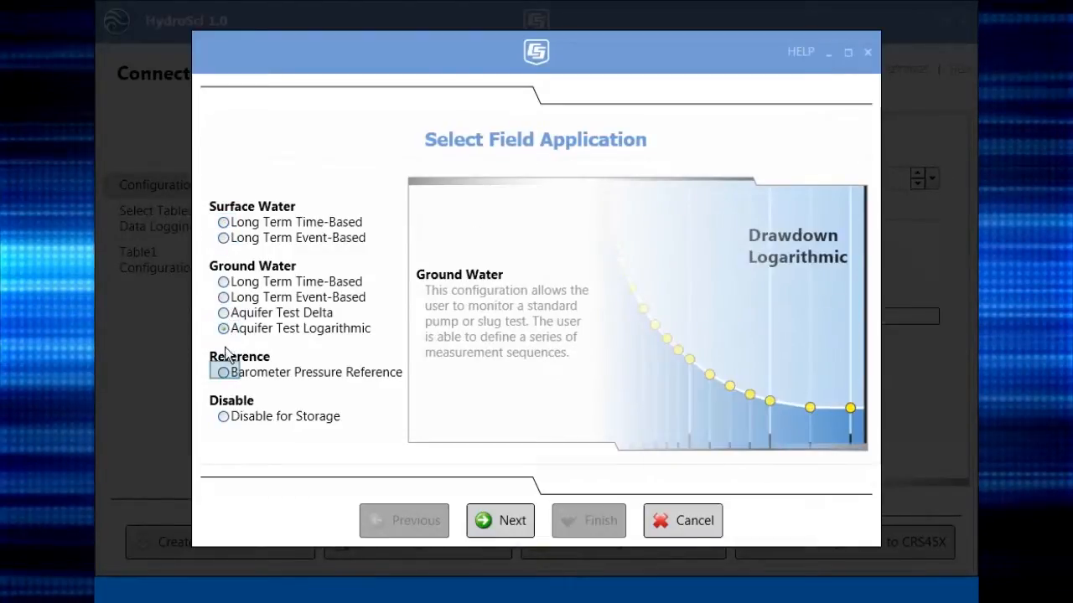
click(223, 416)
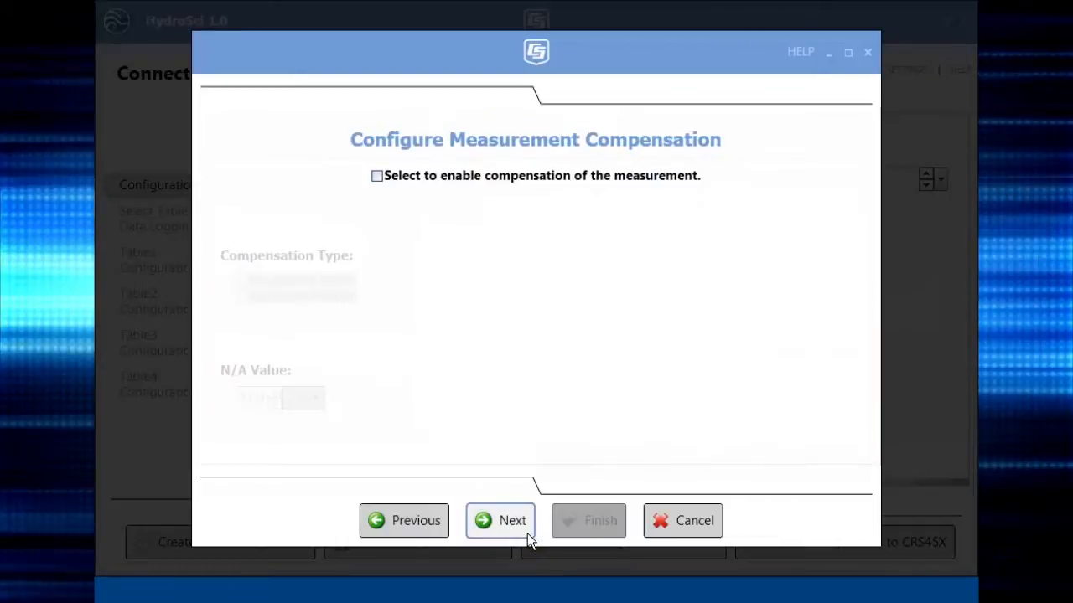
Step: Turn on compensation using a staff gauge height entered in feet and continue to timing
click(377, 176)
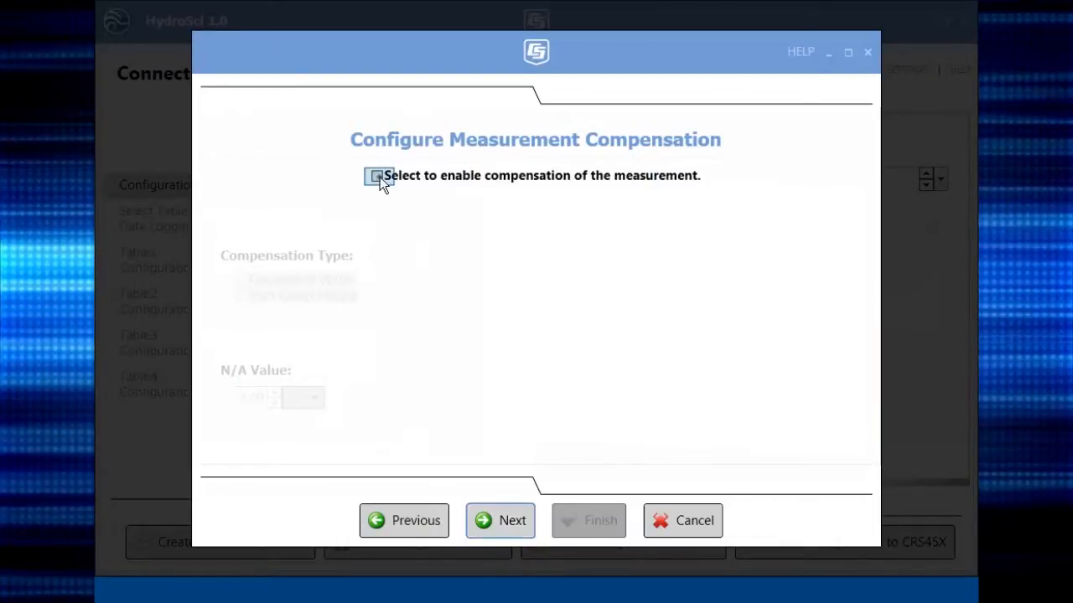
click(377, 176)
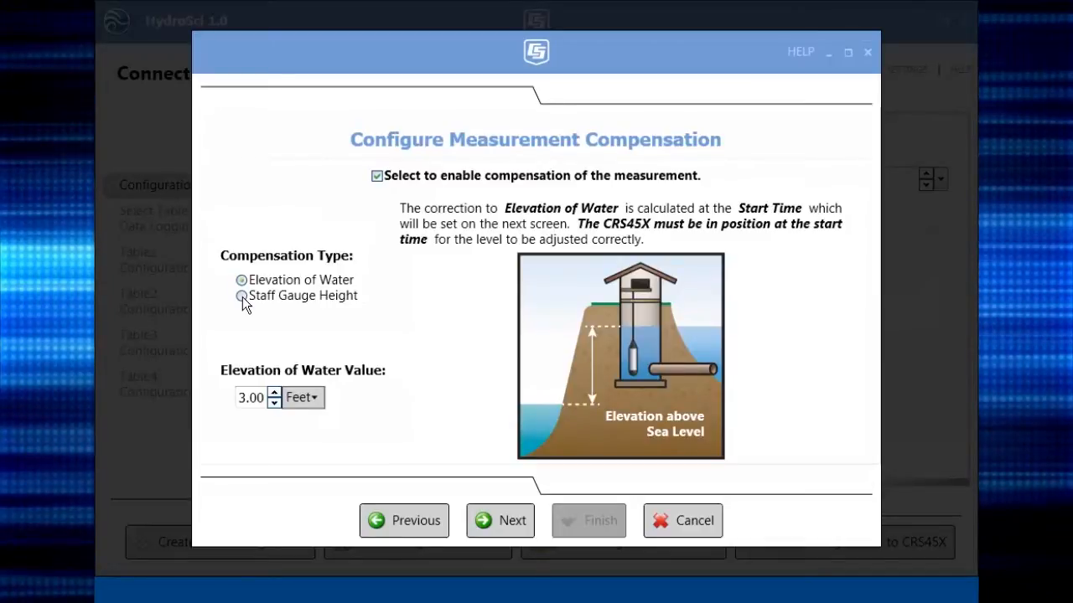
click(241, 295)
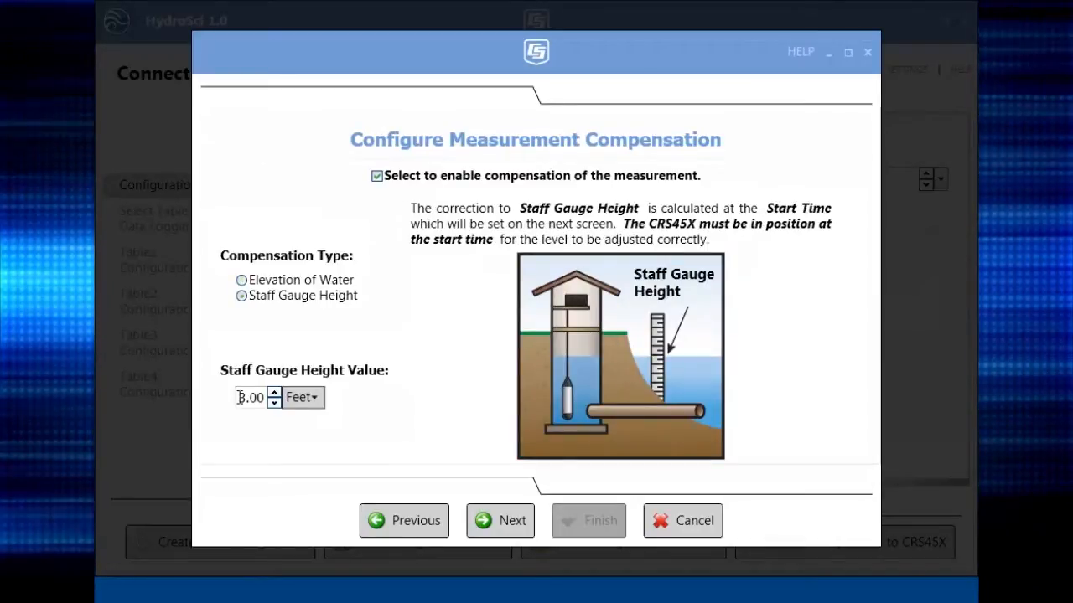
text(1.22)
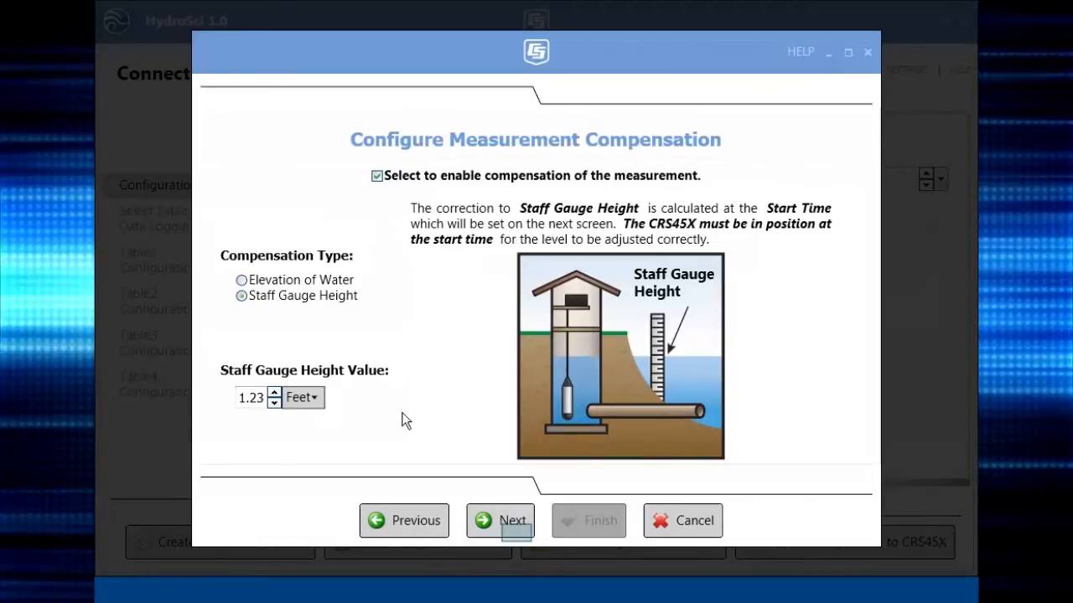
click(513, 519)
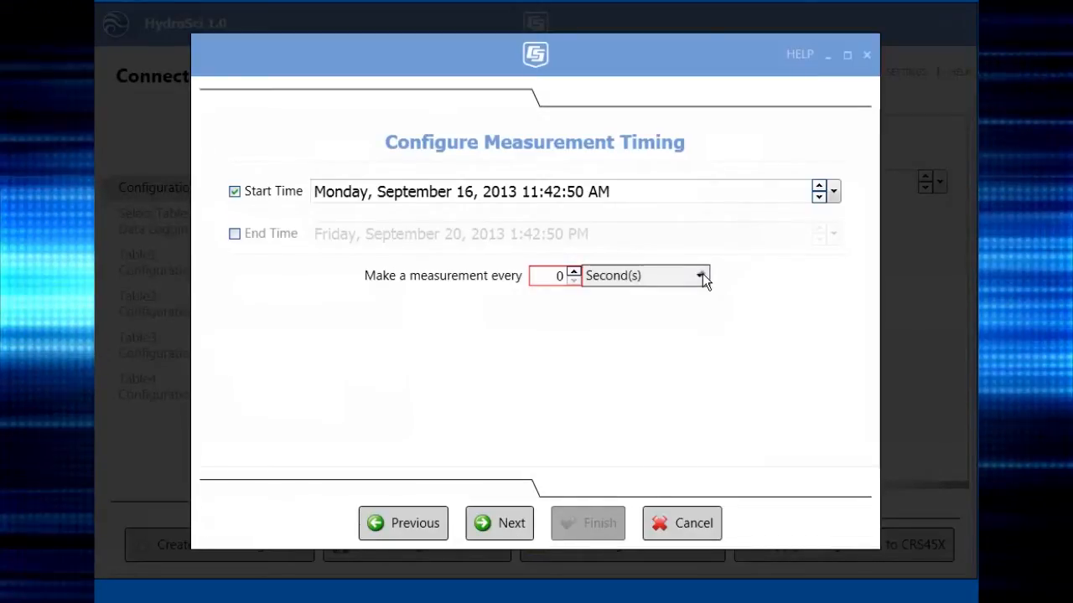
Step: Choose the time unit for the measurement interval from the units list
click(700, 275)
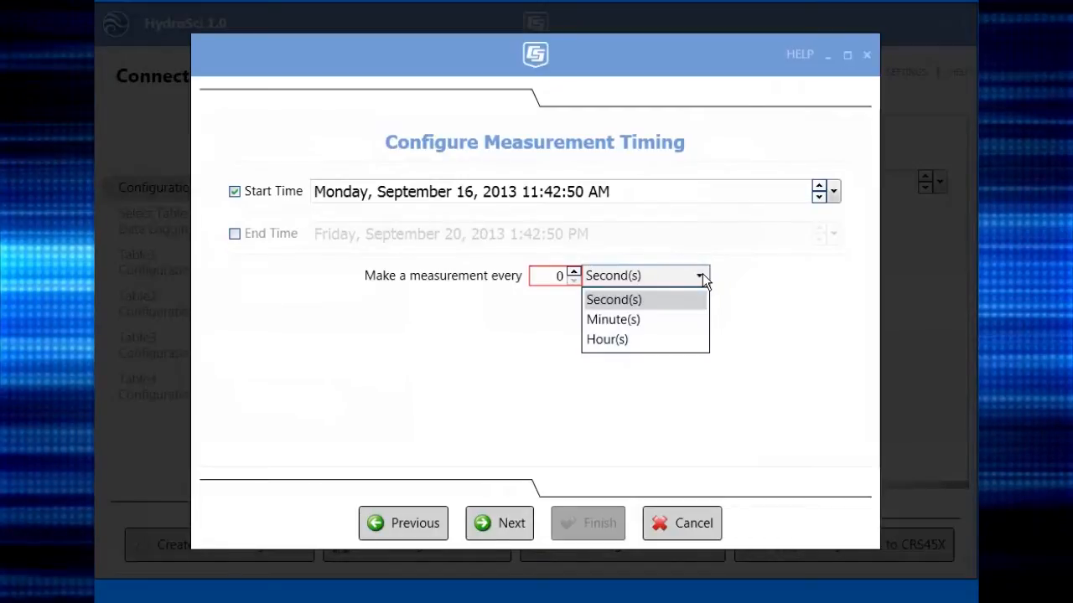
click(613, 319)
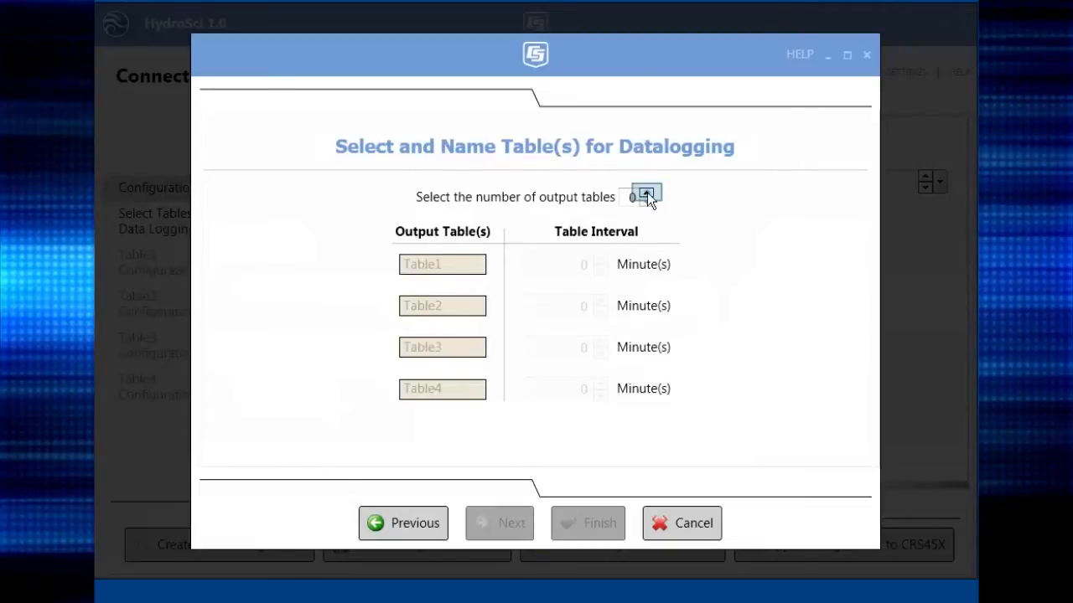
Step: Make two output tables, 15Minute at 15 minutes and Hourly at 60, and continue
click(647, 191)
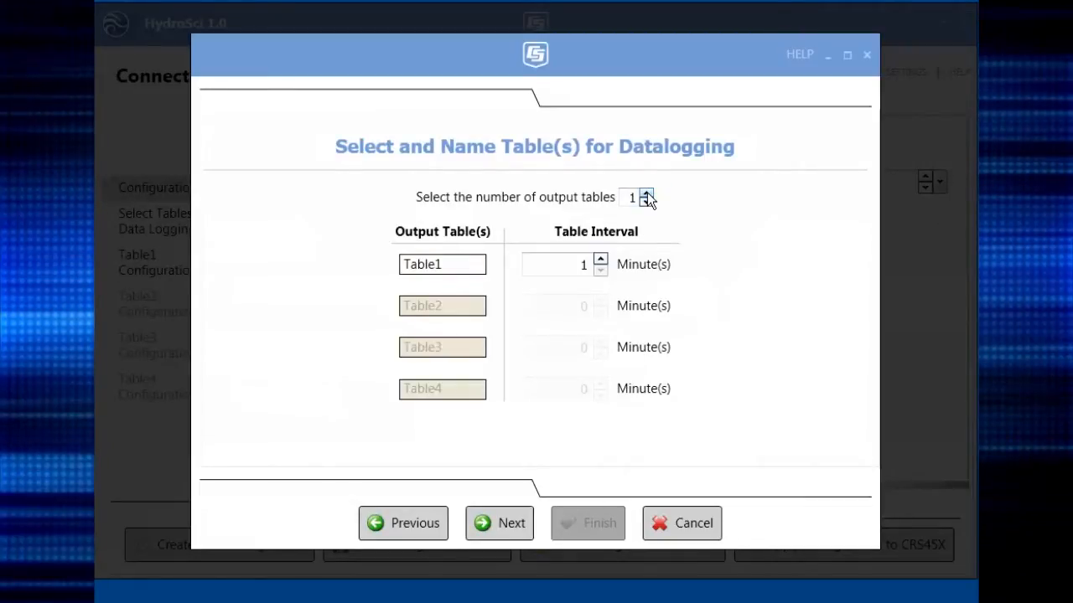
click(647, 193)
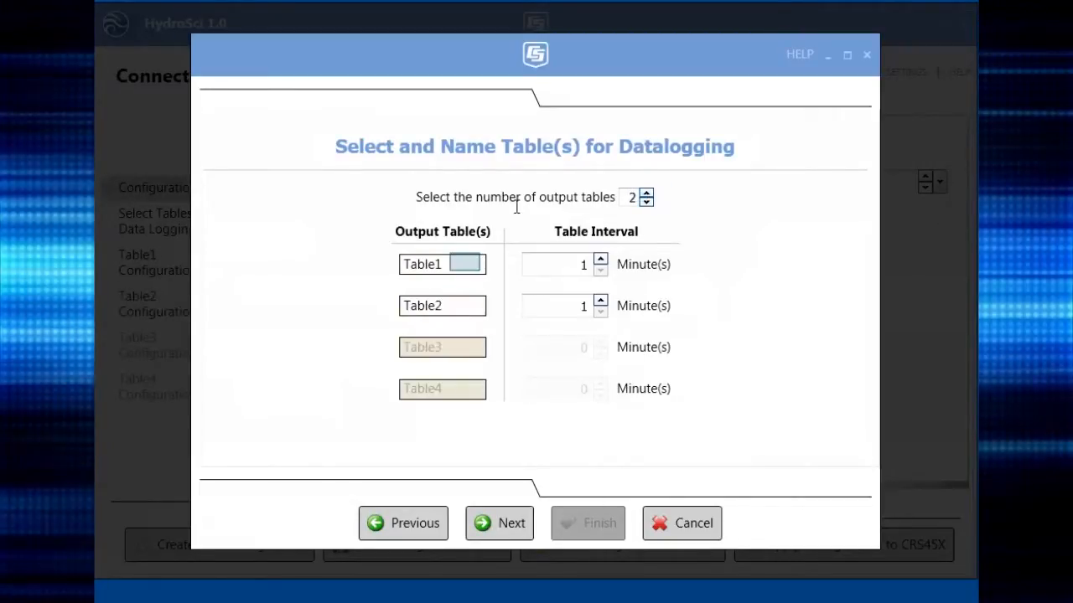
text(15Minute)
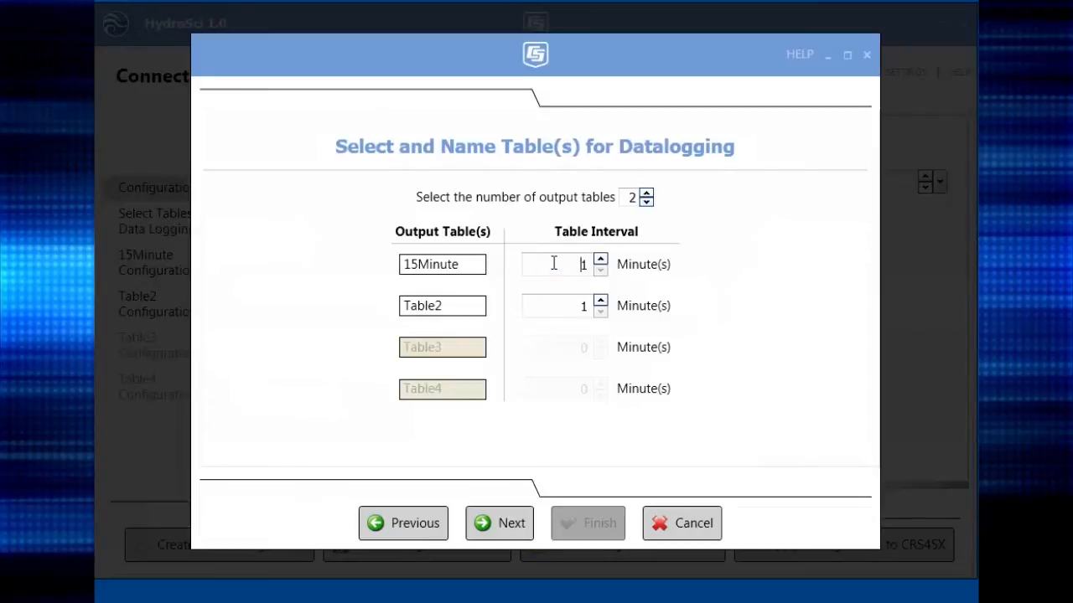
text(15)
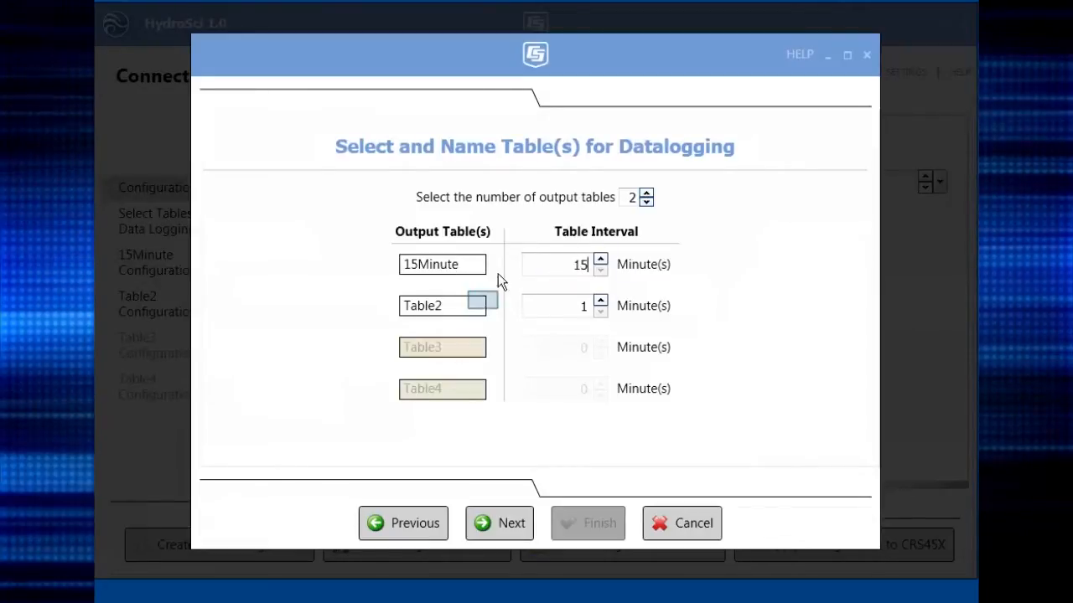
text(Hourly)
click(565, 305)
text(60)
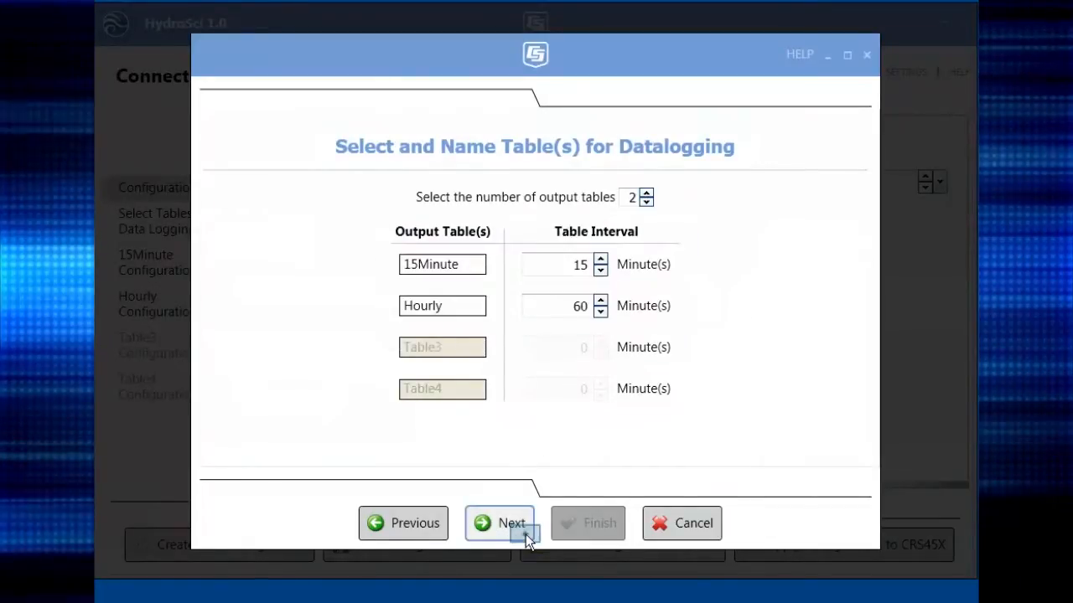
click(499, 523)
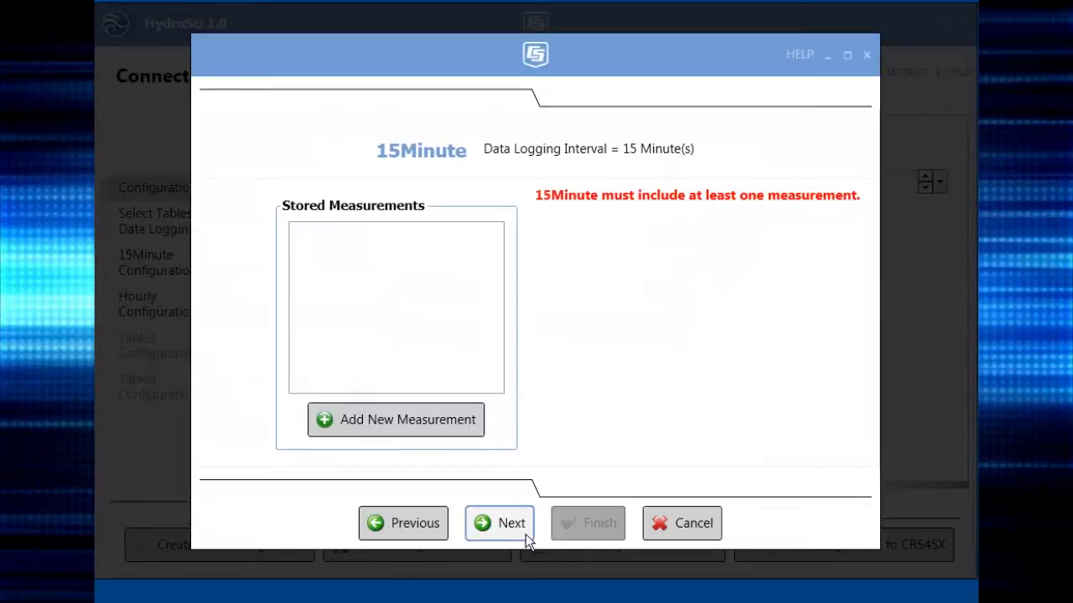
Step: Add average level in feet and minimum temperature in Celsius to 15Minute, then move to Hourly
click(396, 419)
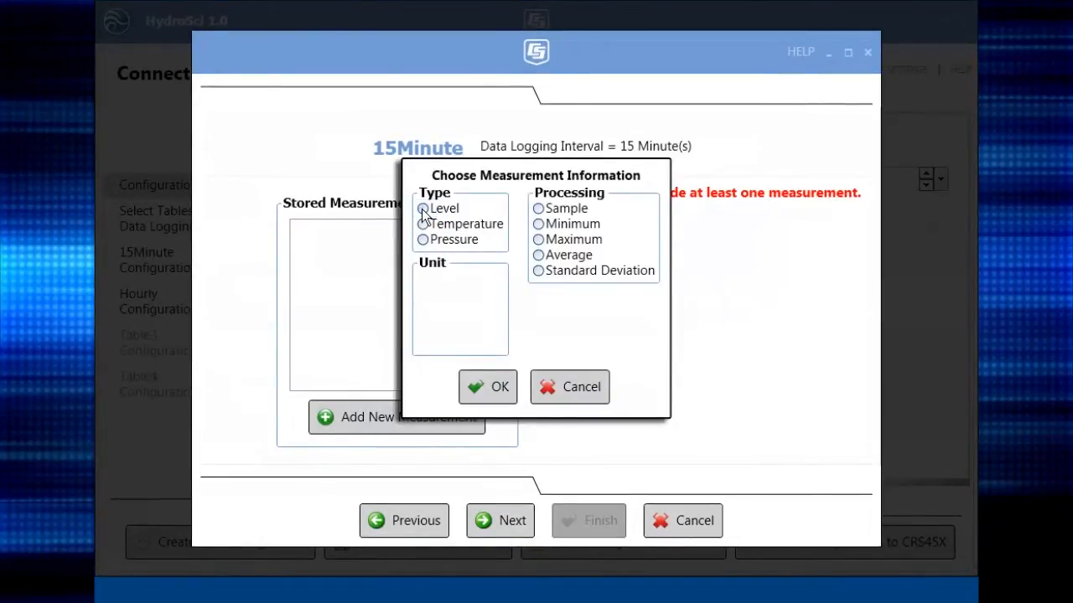
click(422, 208)
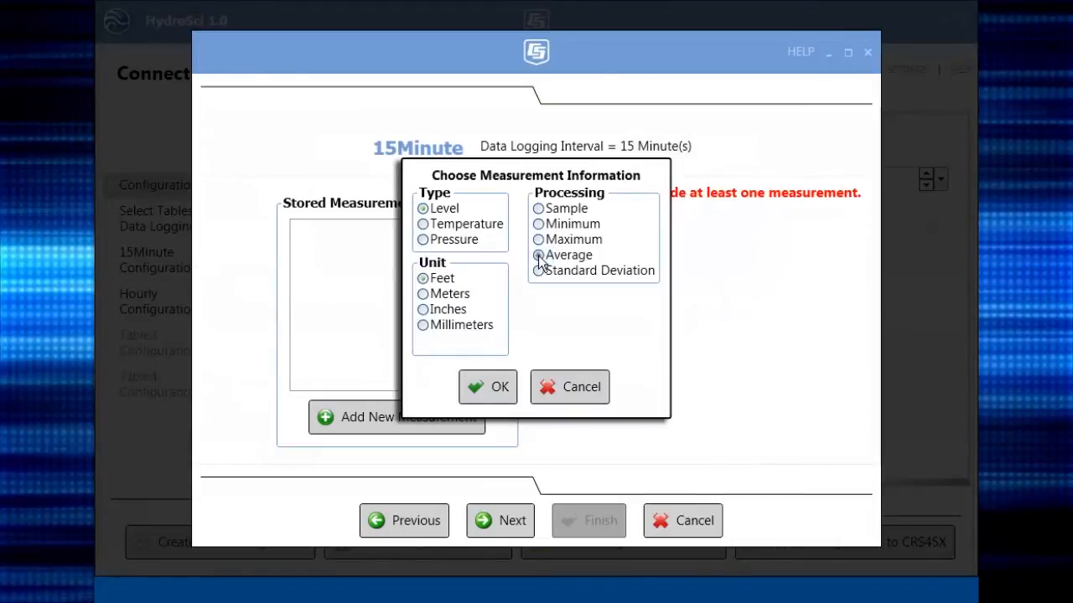
click(488, 386)
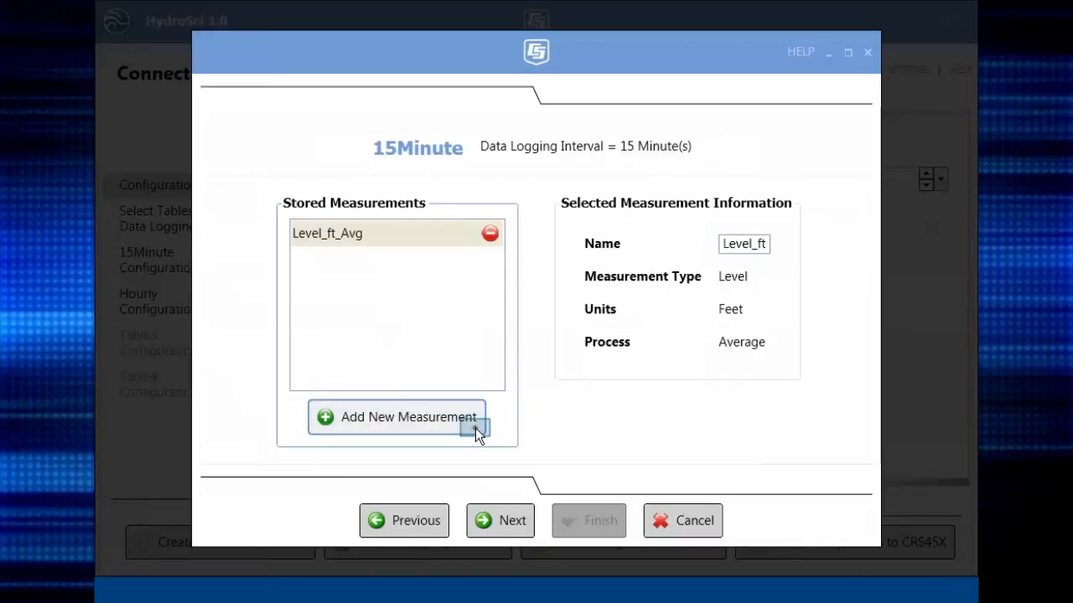
click(394, 417)
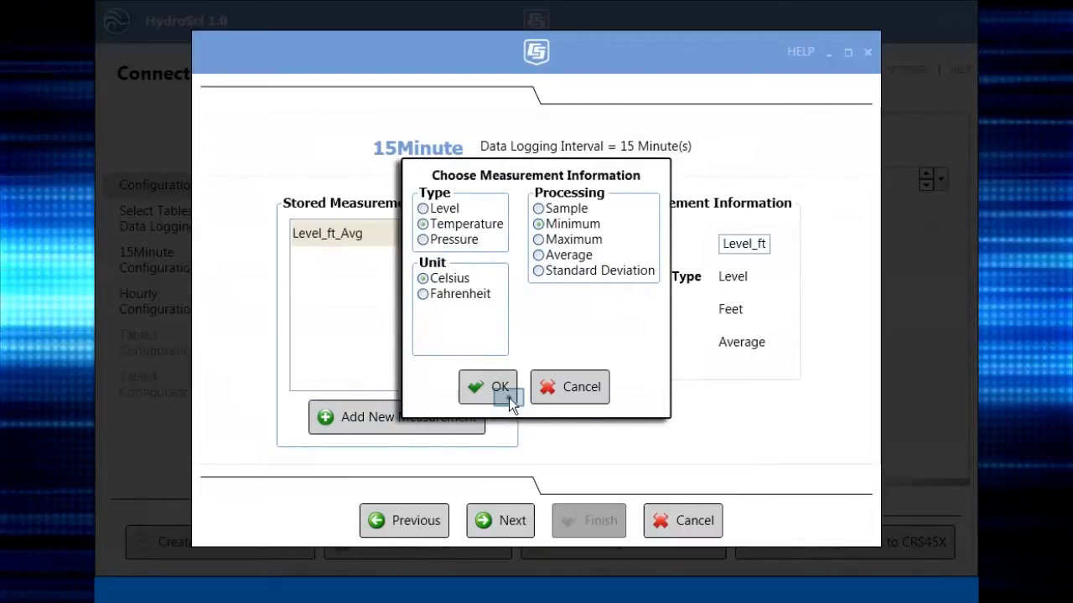
click(490, 386)
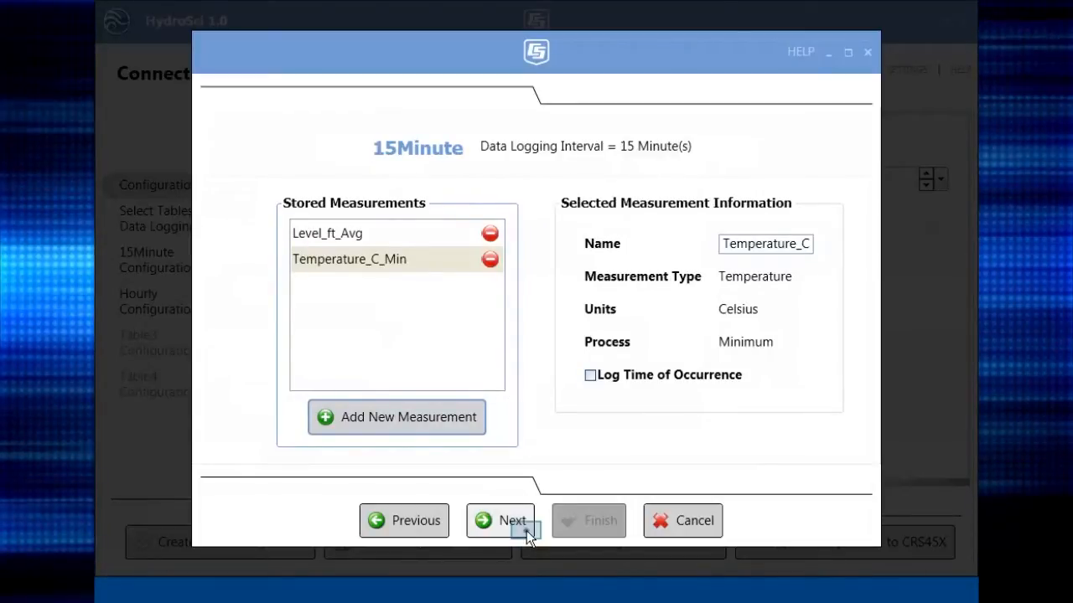
click(500, 519)
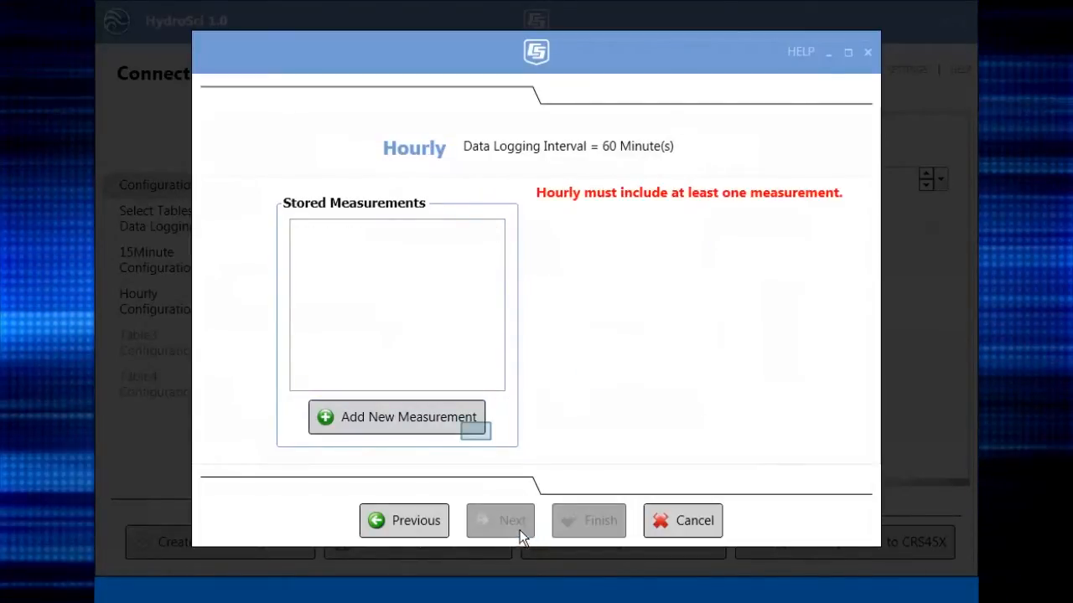
Step: Add level average, maximum, minimum and temperature average, minimum to Hourly and finish
click(409, 418)
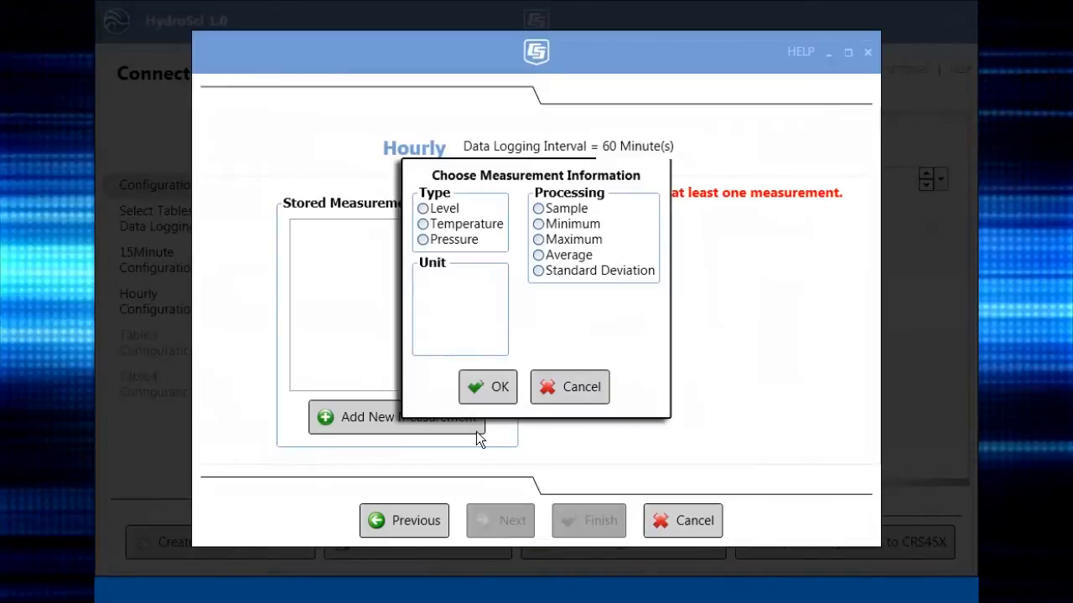
click(422, 208)
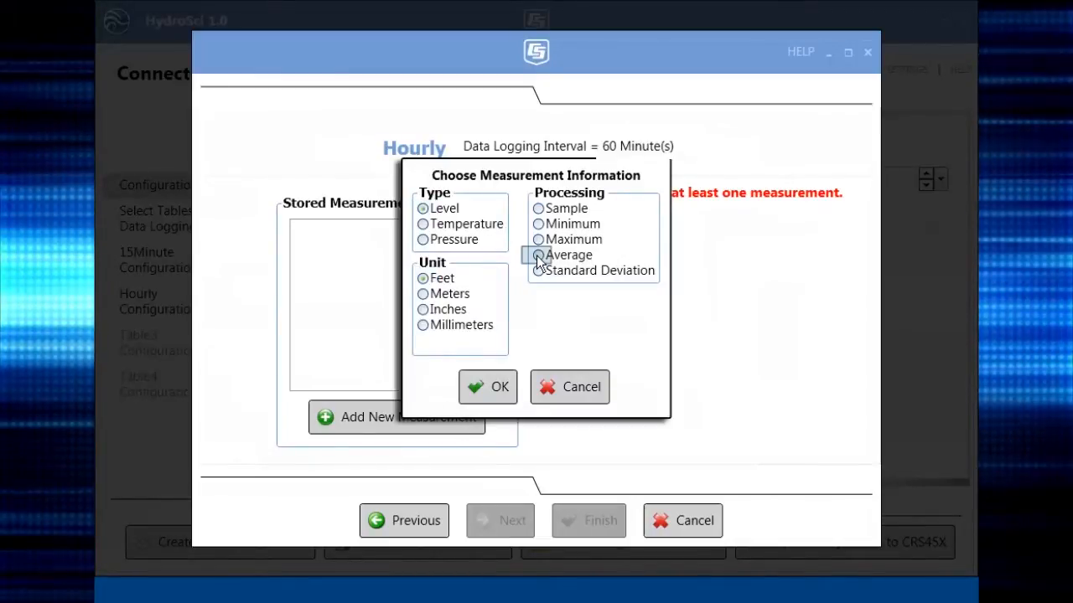
click(488, 386)
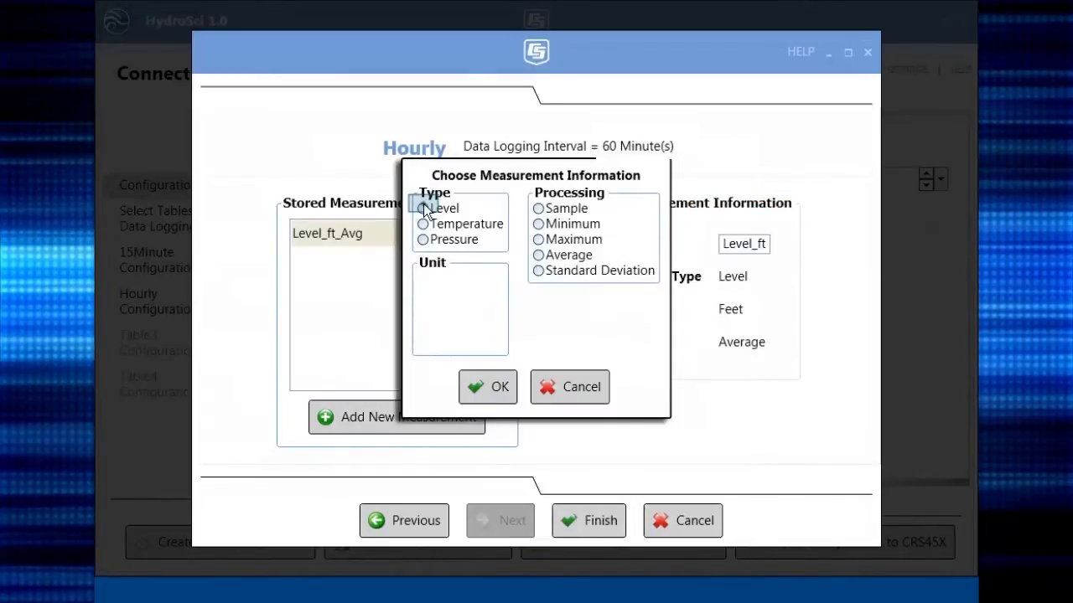
click(488, 386)
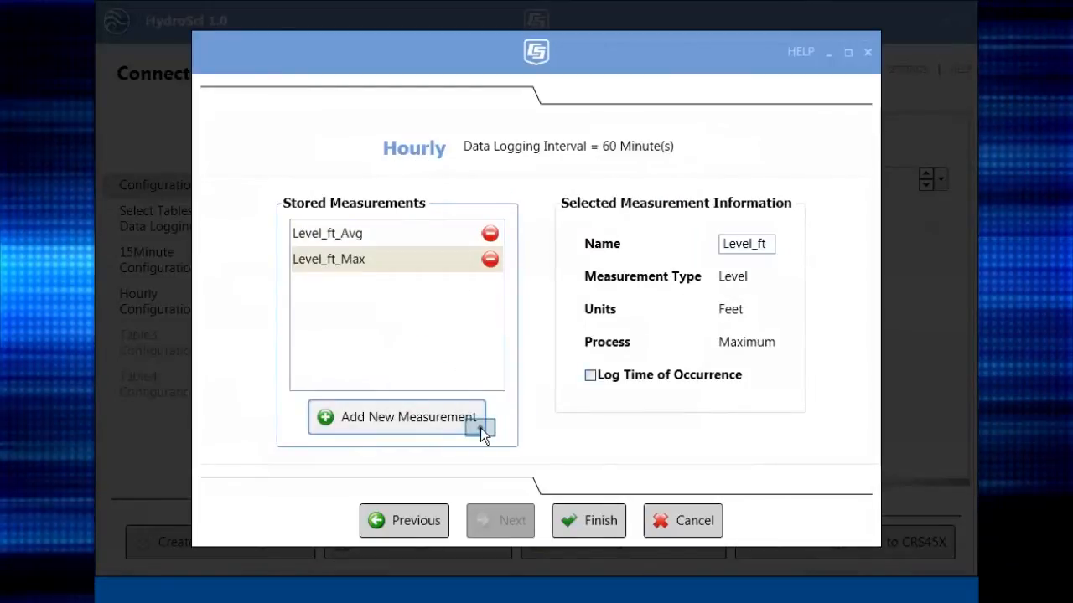
click(409, 415)
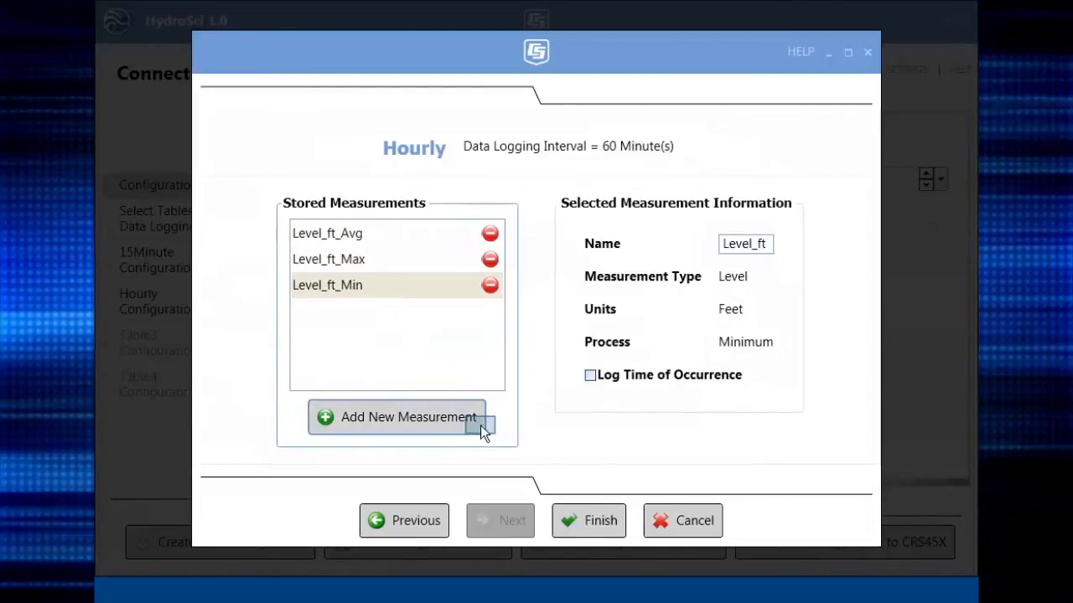
click(396, 416)
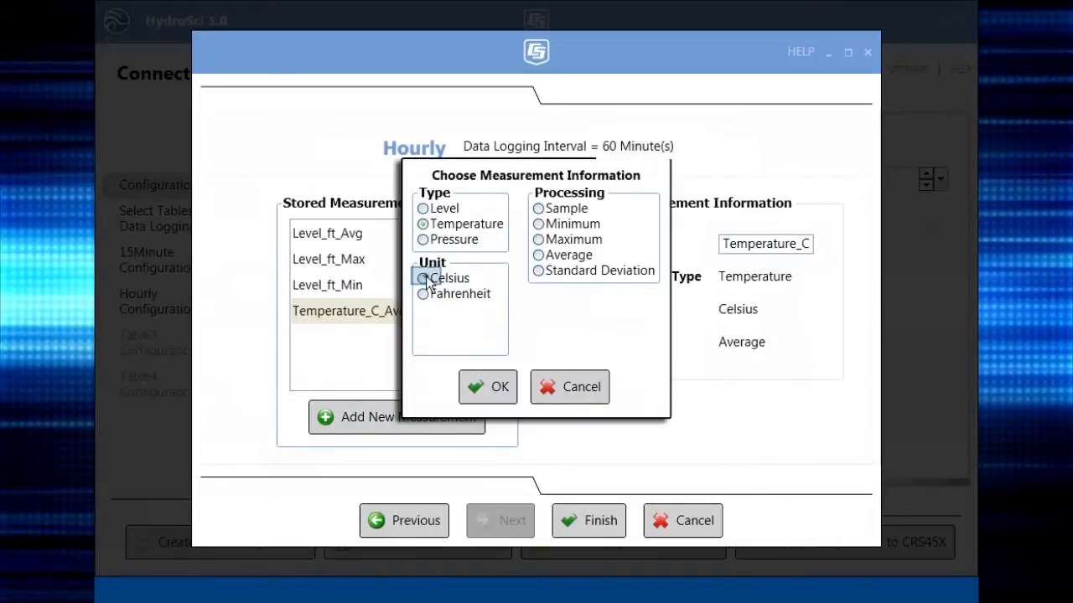
click(488, 385)
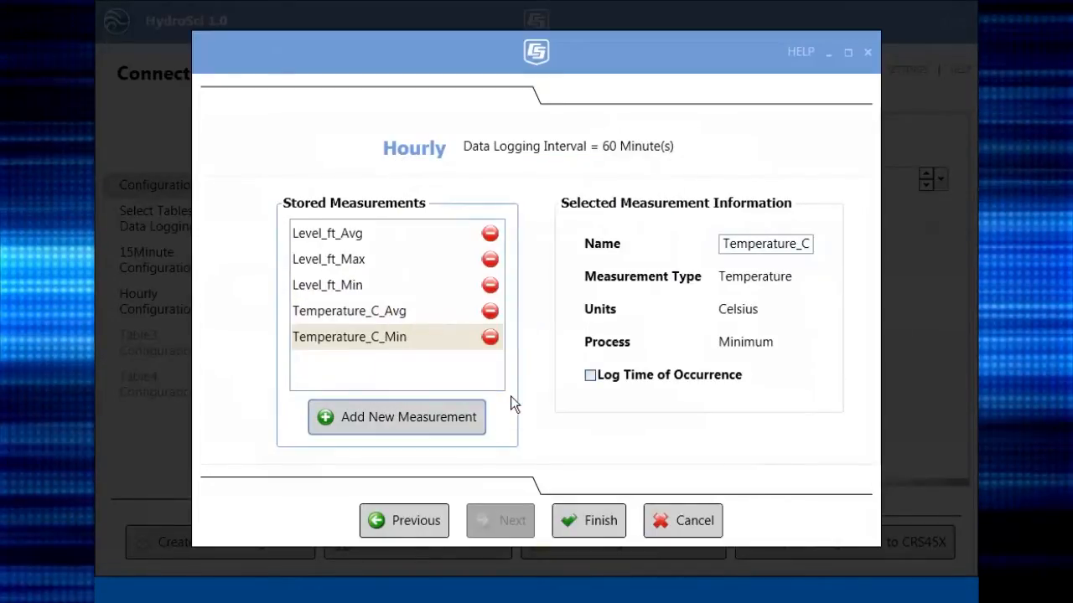
click(588, 520)
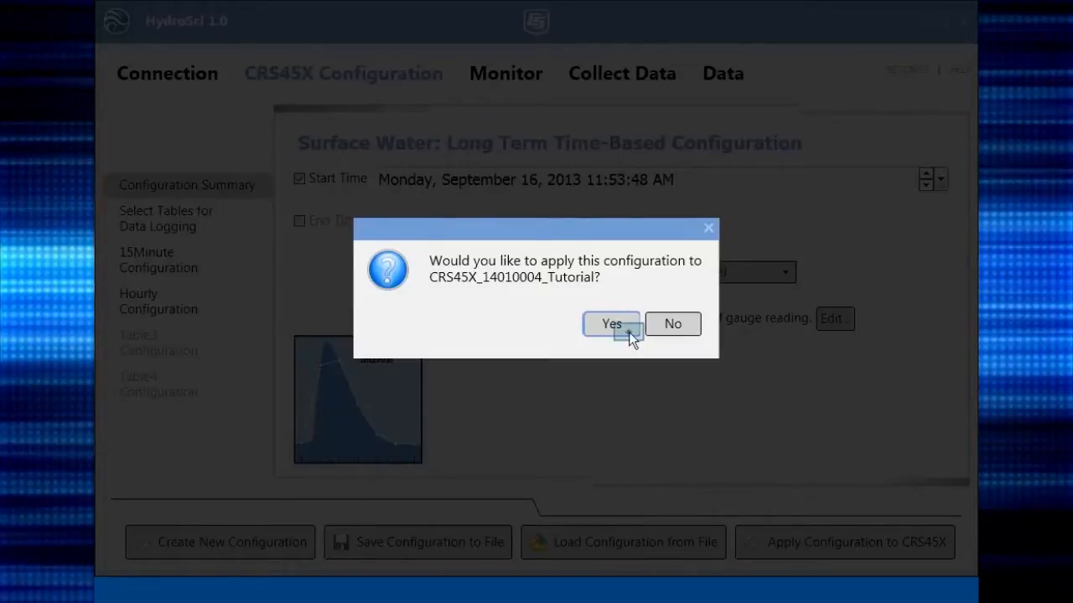
Step: Apply the configuration, sync the CRS45X clock to the computer, and accept the past start time
click(610, 326)
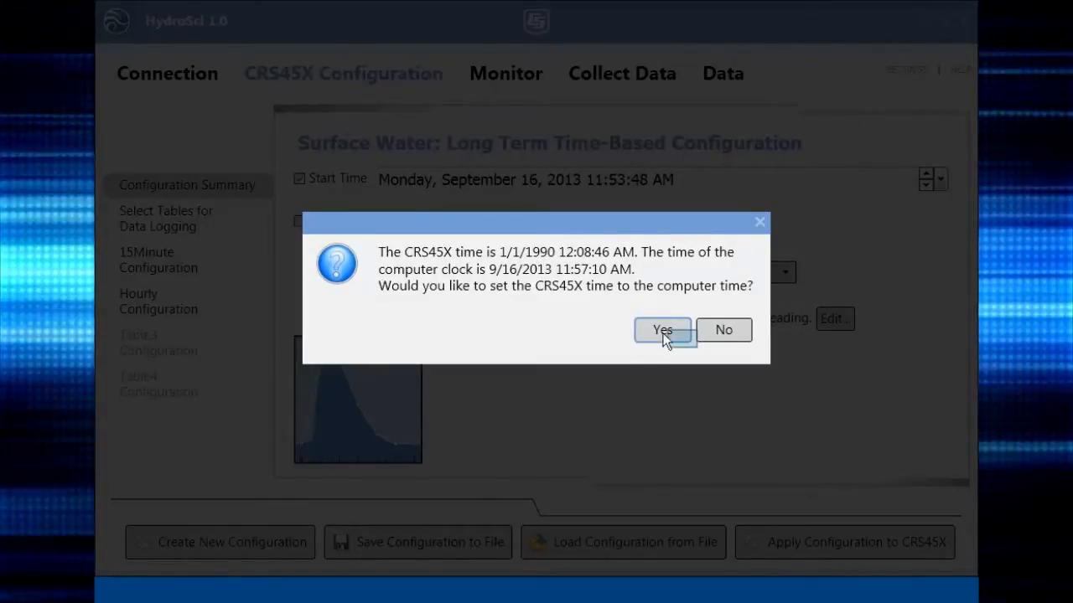
click(662, 329)
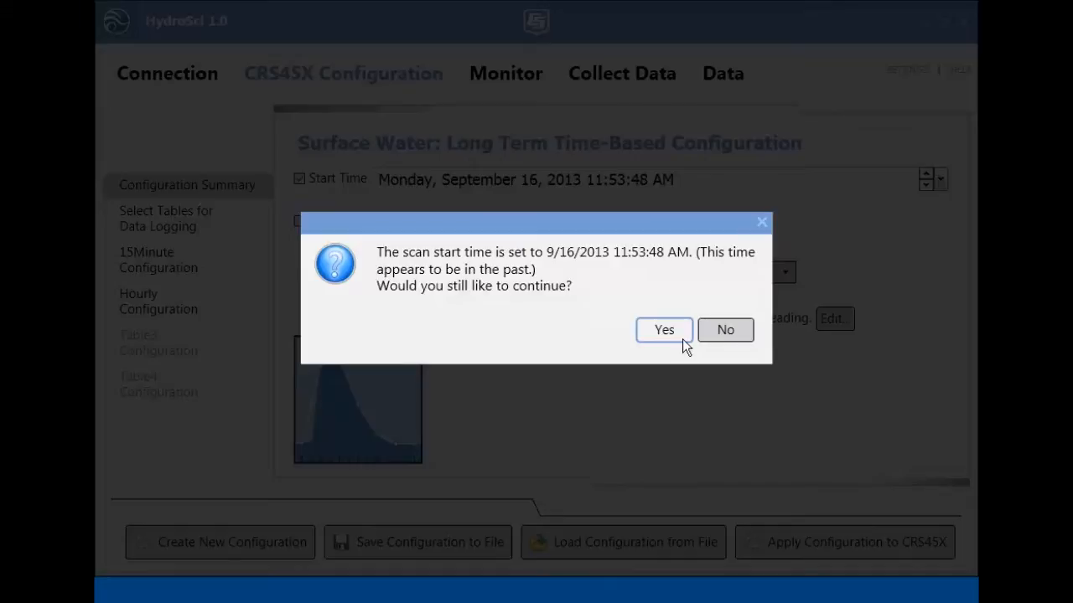
click(663, 329)
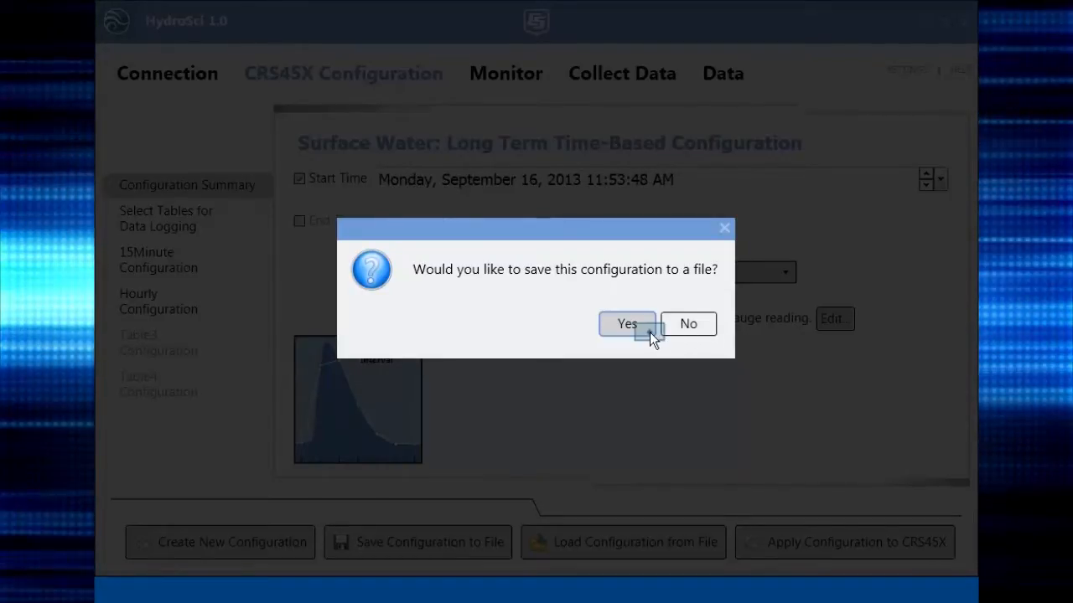
Step: Save the configuration under the default XML file name and bring up the live Monitor readings
click(626, 323)
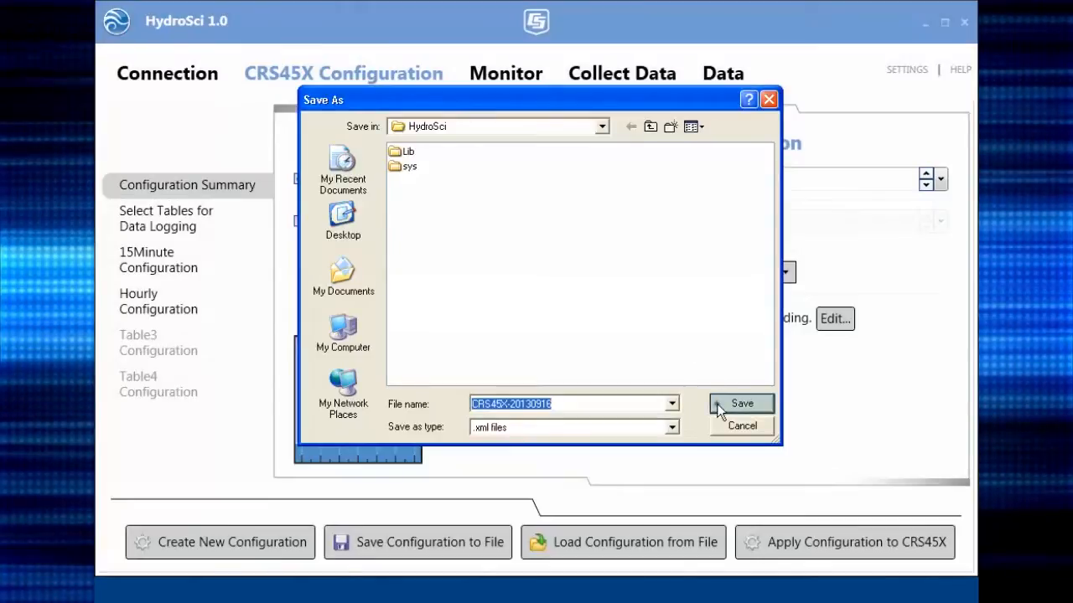
click(741, 402)
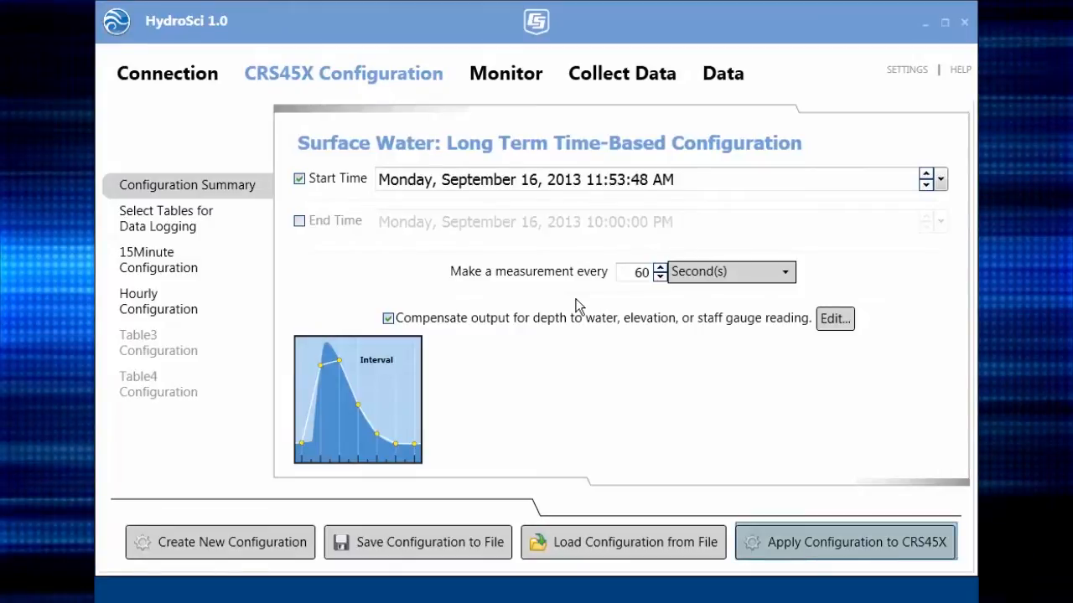
click(506, 73)
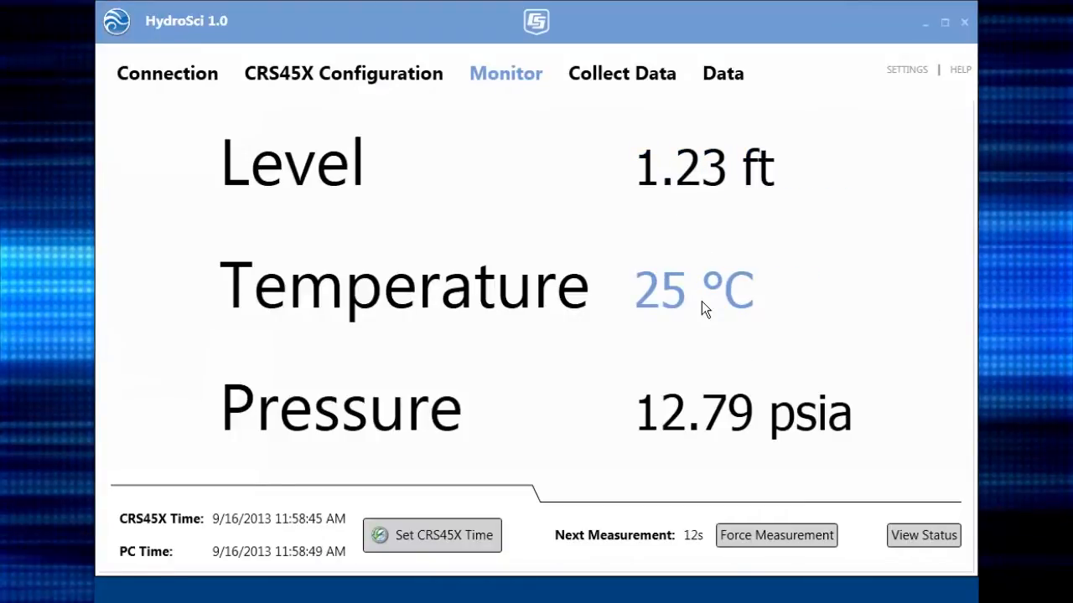
Step: View the sensor's status and battery level, then dismiss the status overview
click(922, 536)
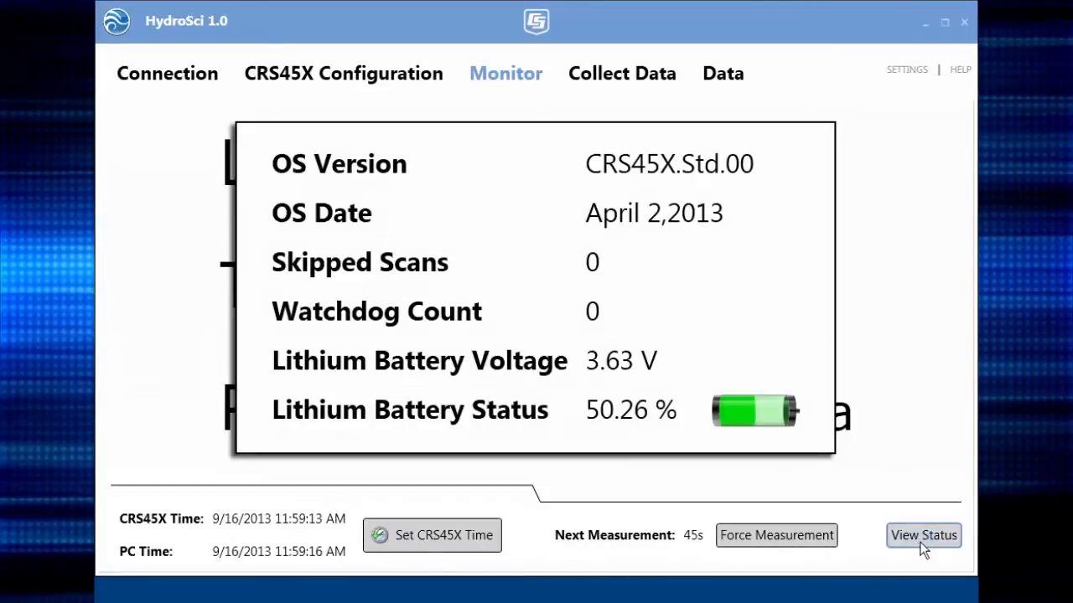
mouse_move(874, 187)
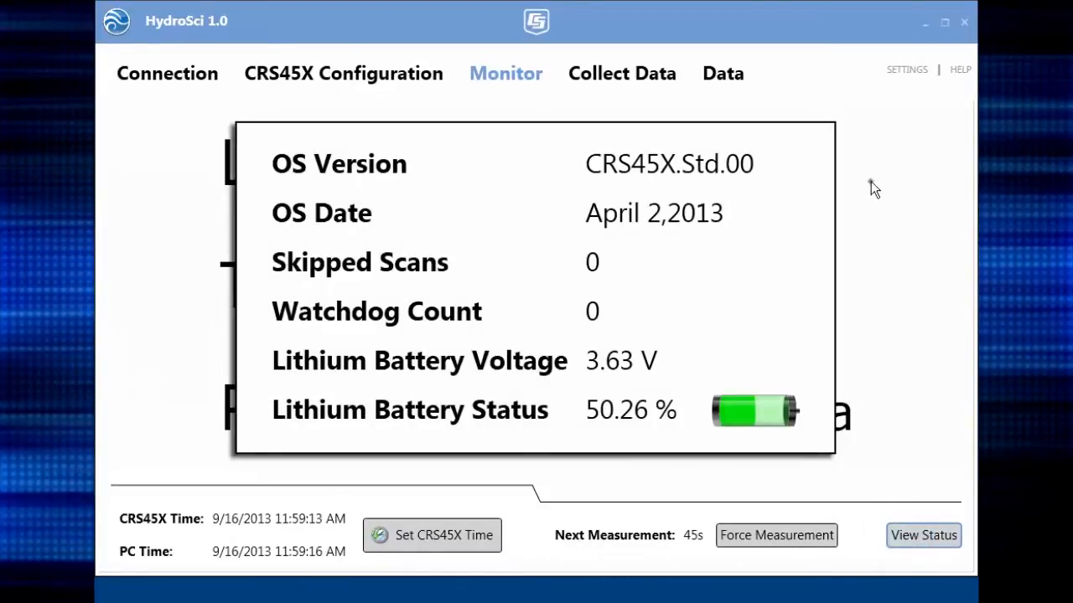
click(621, 74)
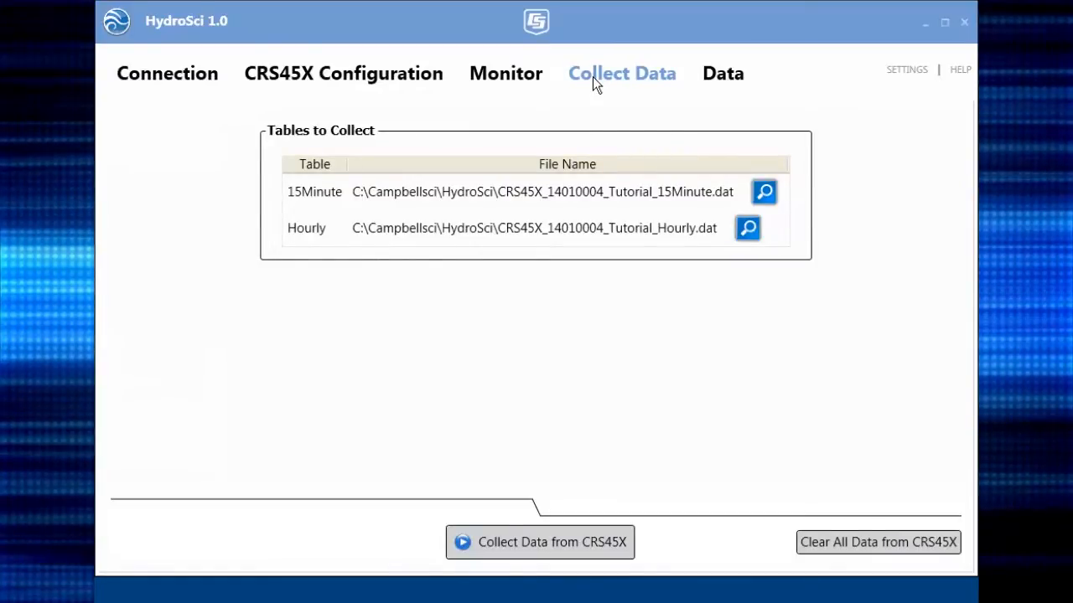
Step: Collect the logged 15Minute and Hourly data from the CRS45X, then go to the Data page
click(539, 542)
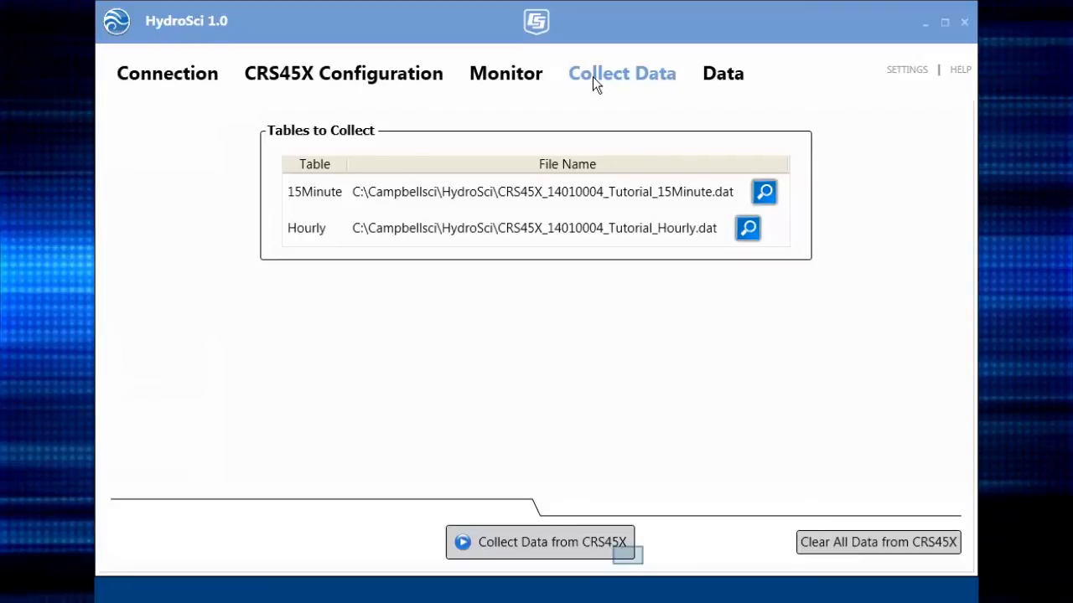
click(540, 543)
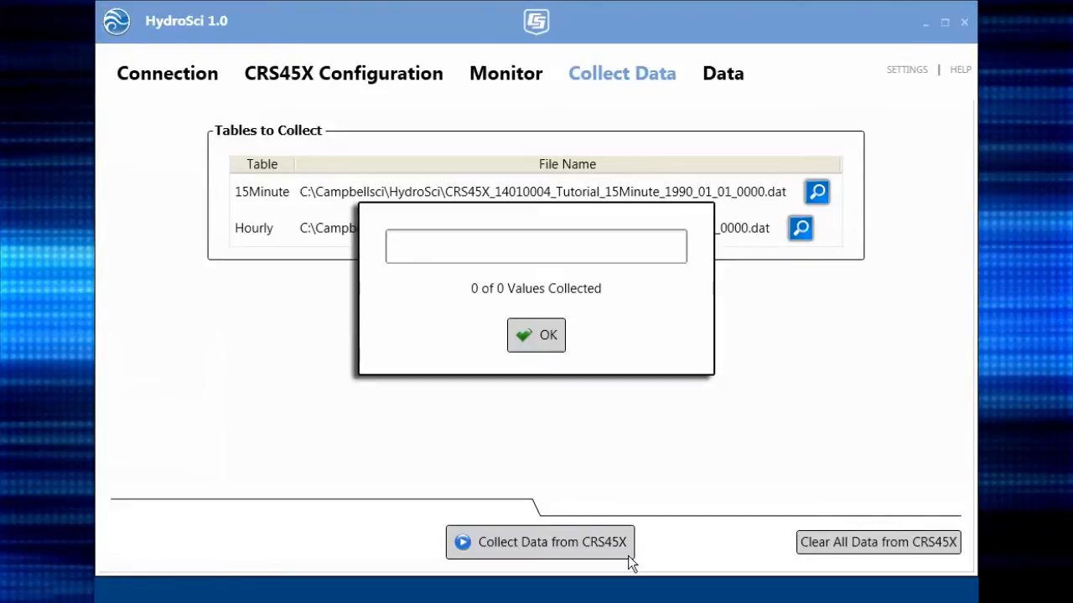
click(537, 335)
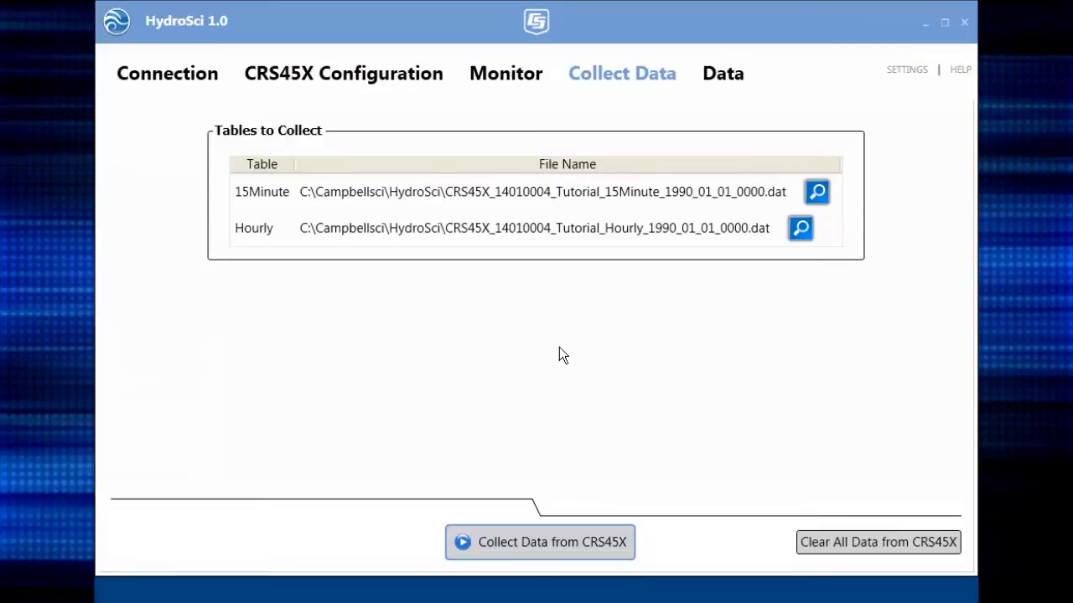
click(723, 74)
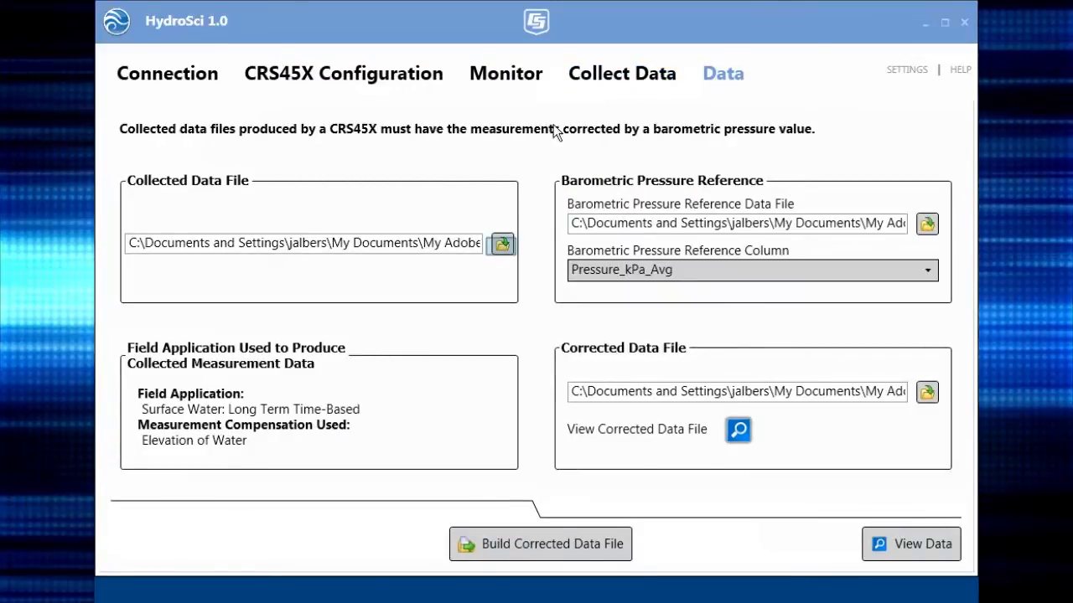
Step: Choose the CRS_level .dat as collected data and the Baro .dat as reference, using the Pressure_kPa_Avg column
click(501, 243)
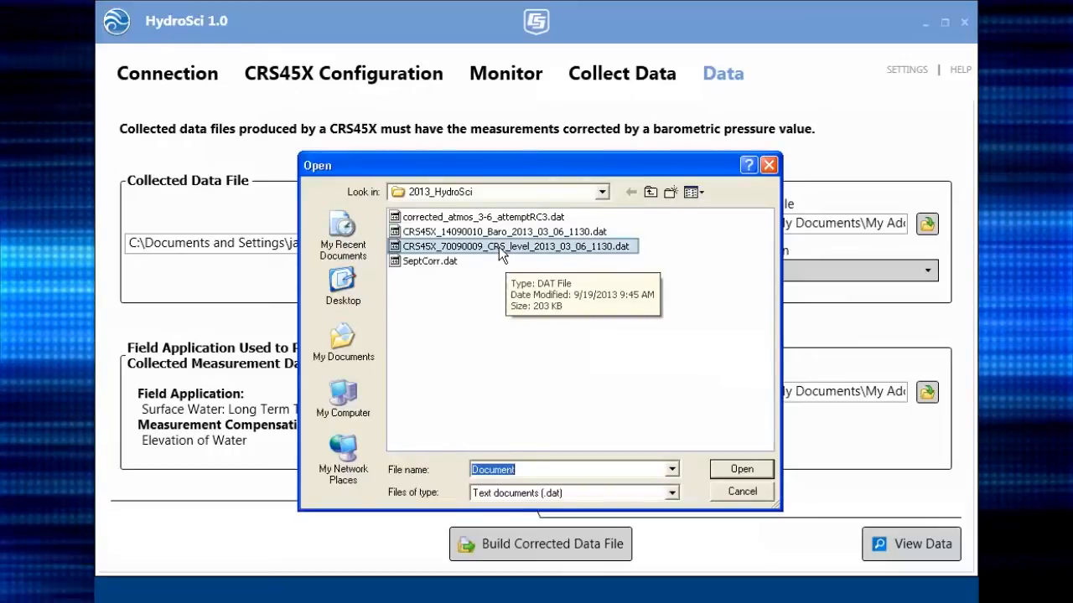
click(741, 470)
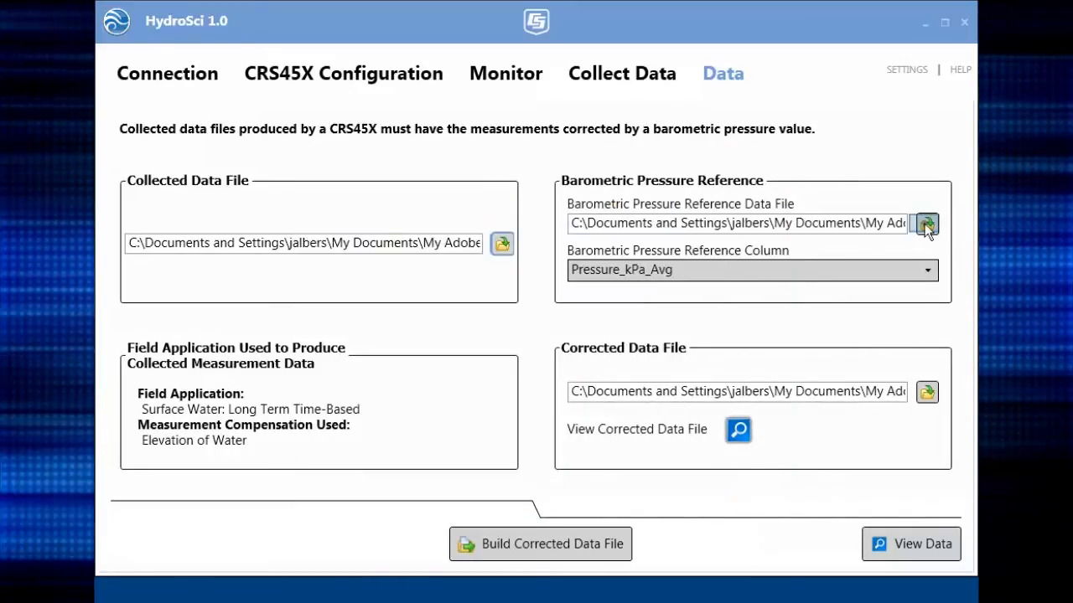
click(925, 223)
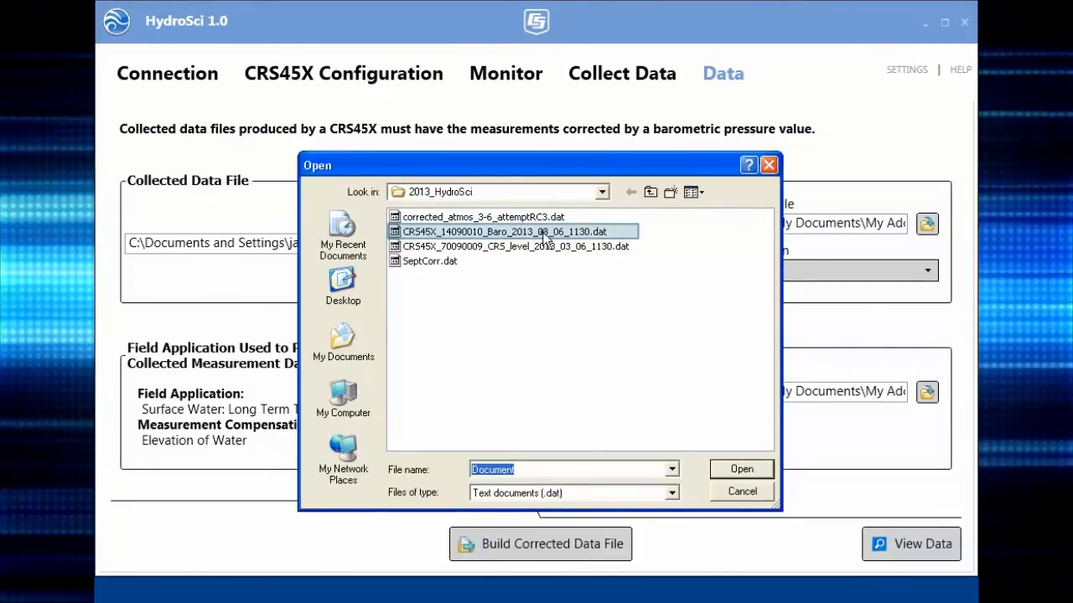
click(741, 469)
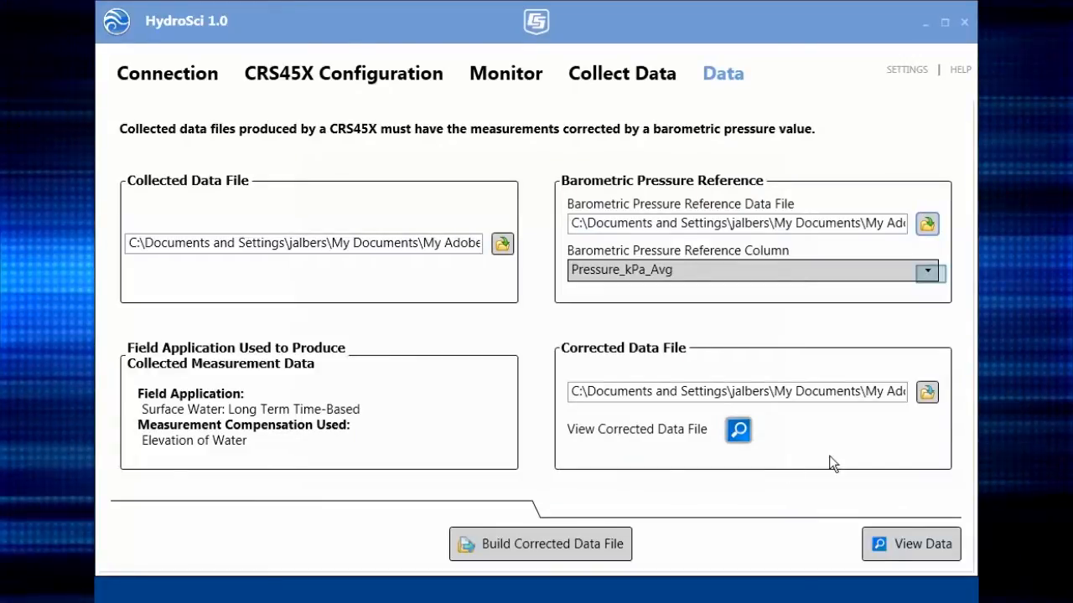
click(926, 269)
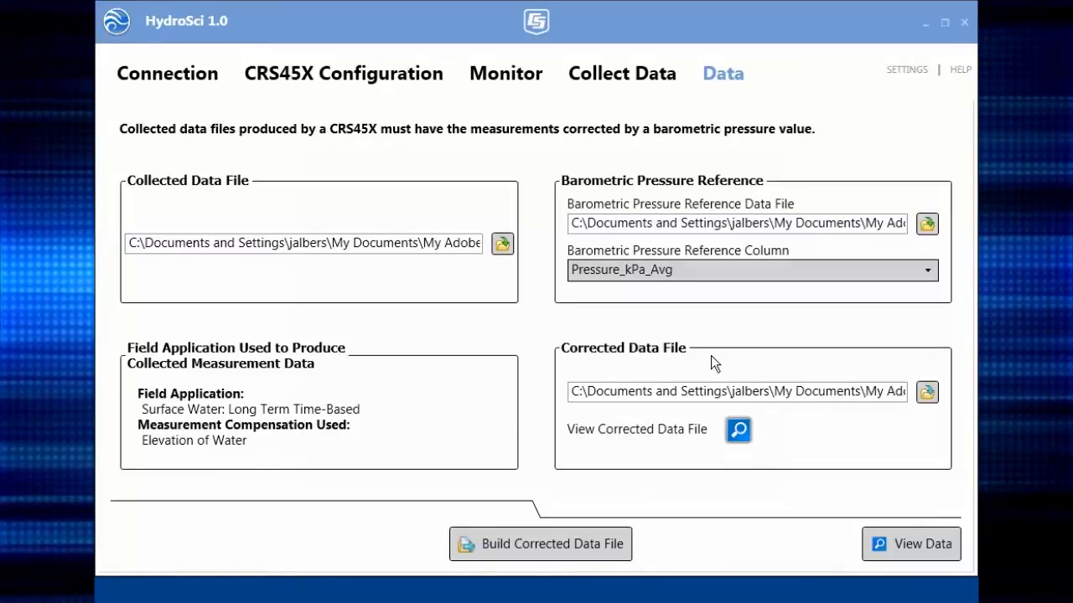
Step: Save the output as Corrected_L… and build the barometric-corrected file, processing all 133502 bytes
click(927, 392)
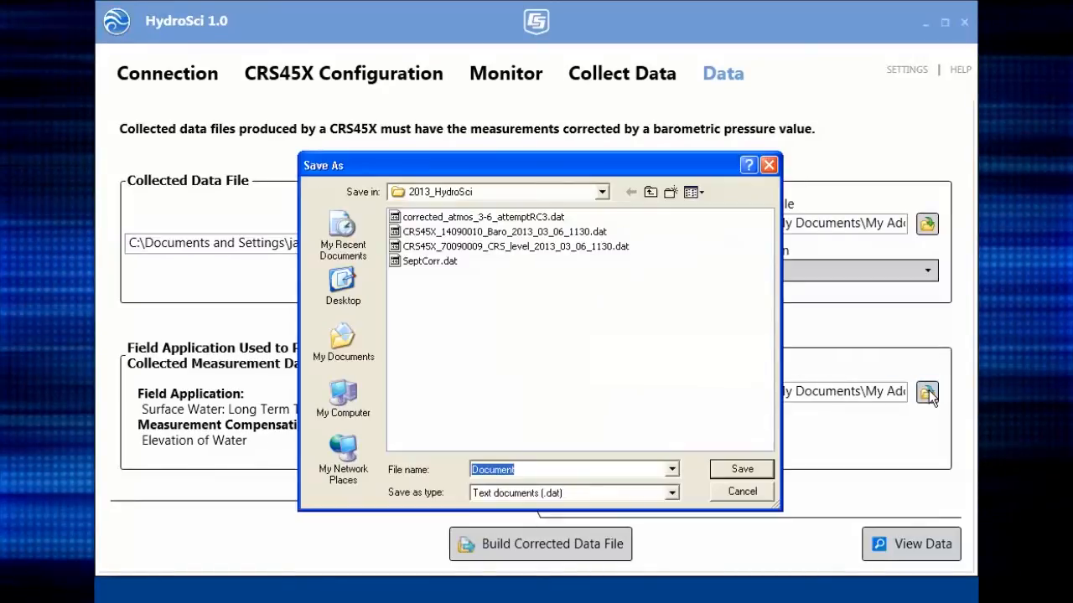
text(Corrected_L)
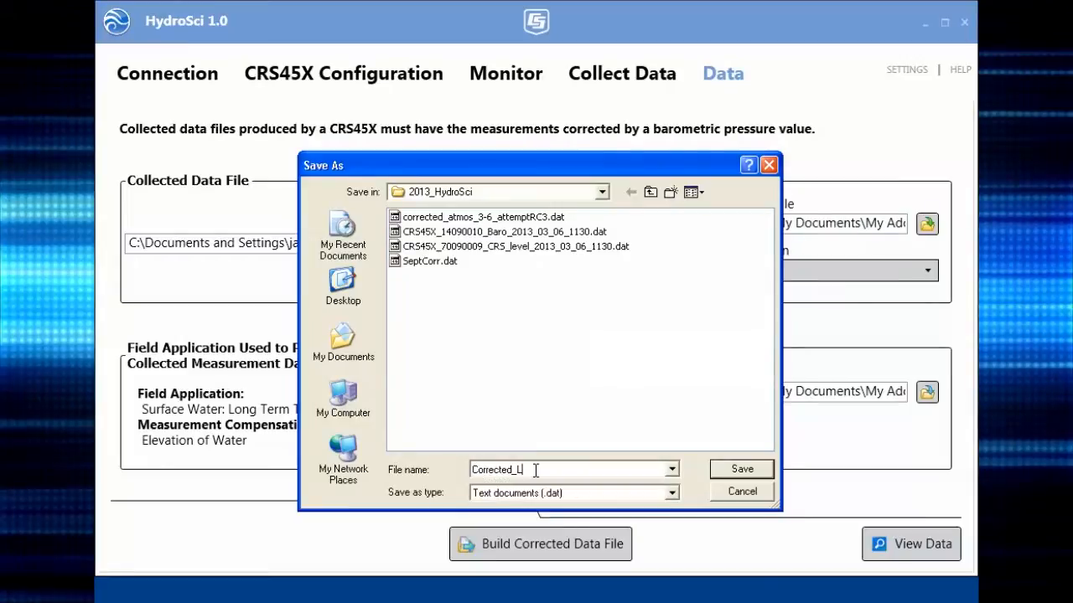
click(741, 469)
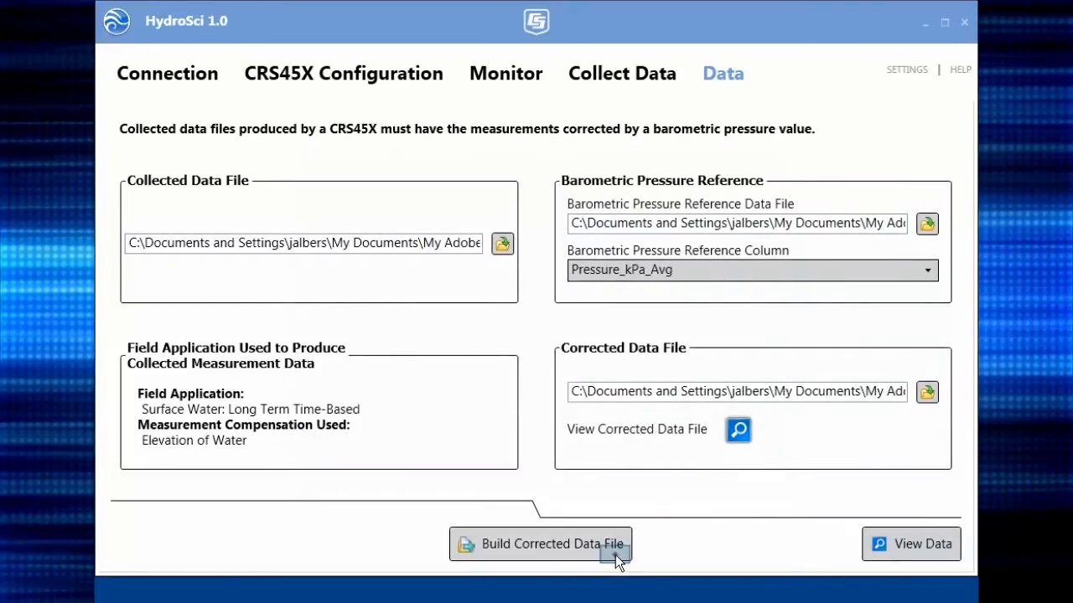
click(539, 543)
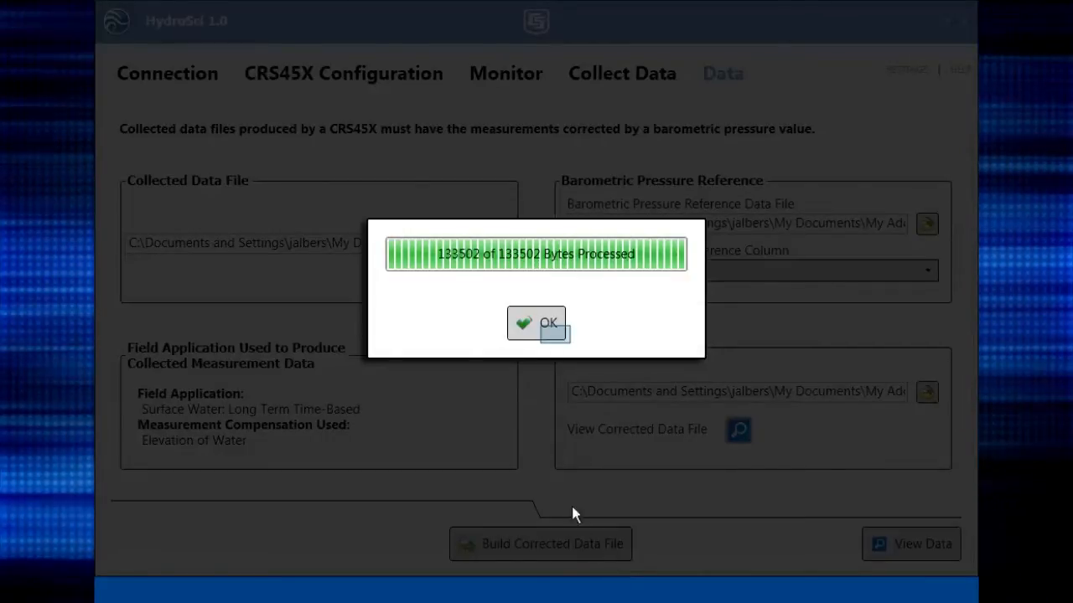
click(536, 323)
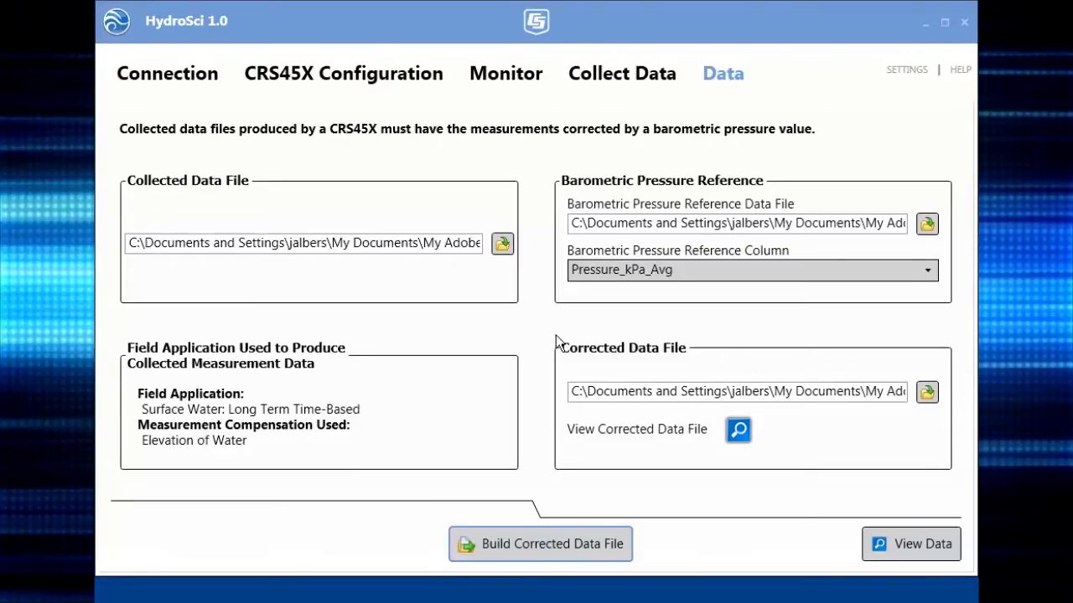
Step: Graph Corrected_Level1.dat in View with the pressure series on the right axis, browse the readings, and close View
click(737, 429)
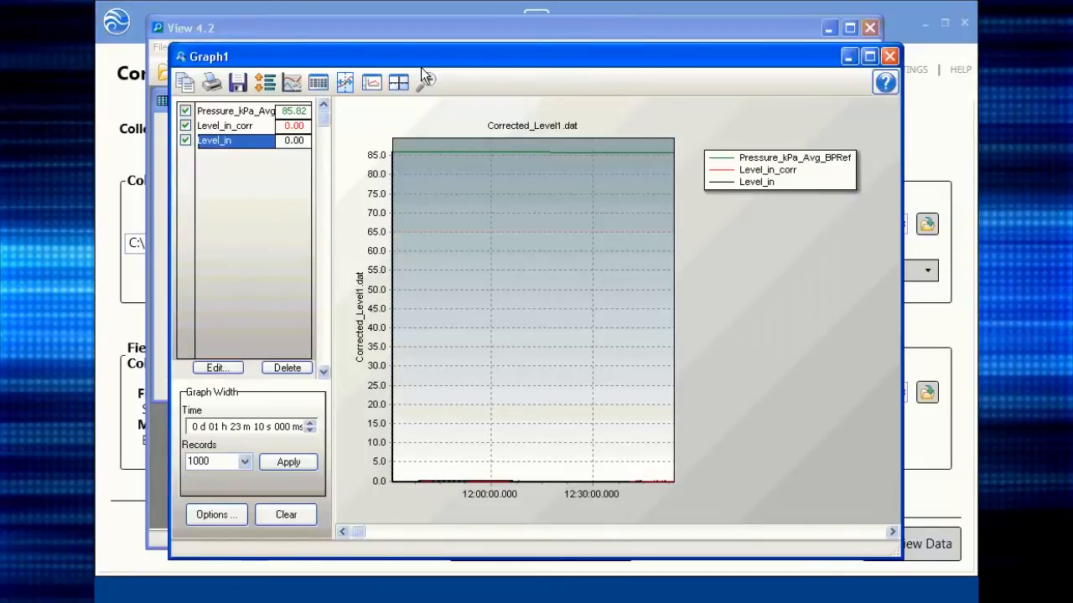
right_click(248, 134)
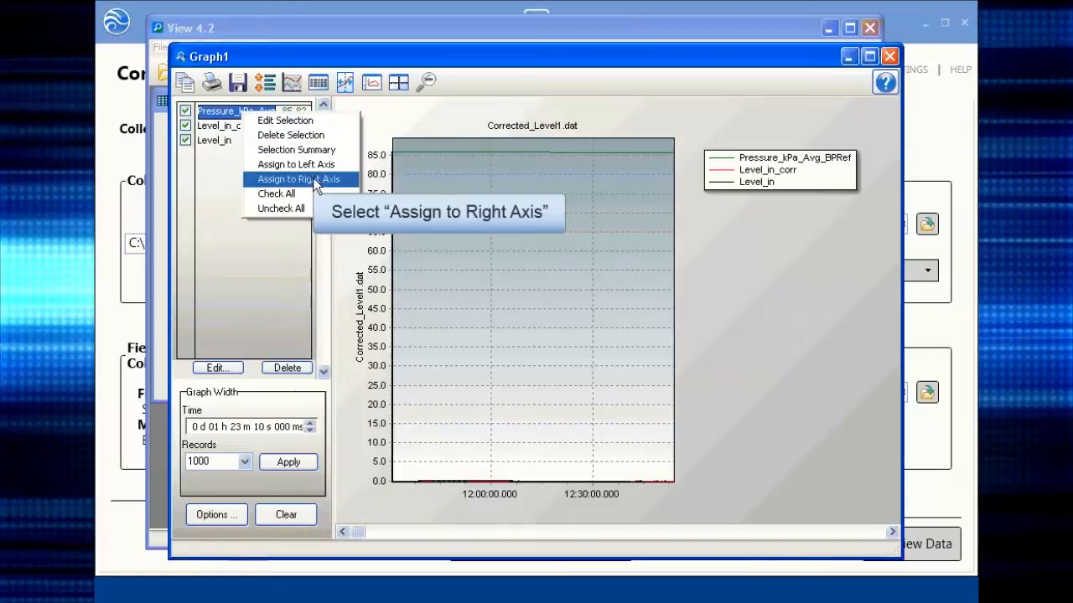
click(298, 179)
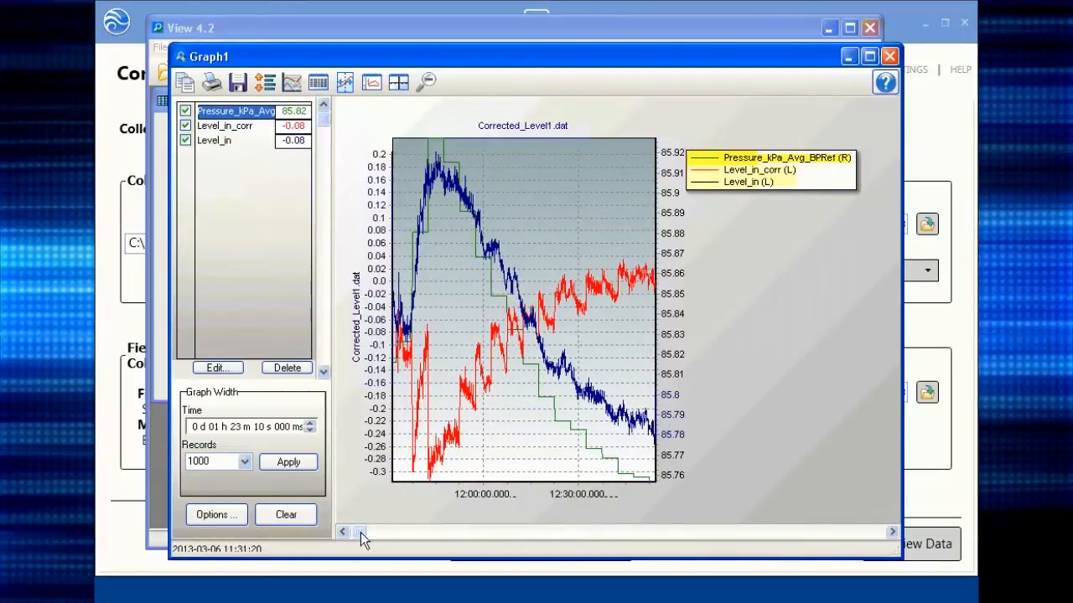
drag(361, 533, 472, 533)
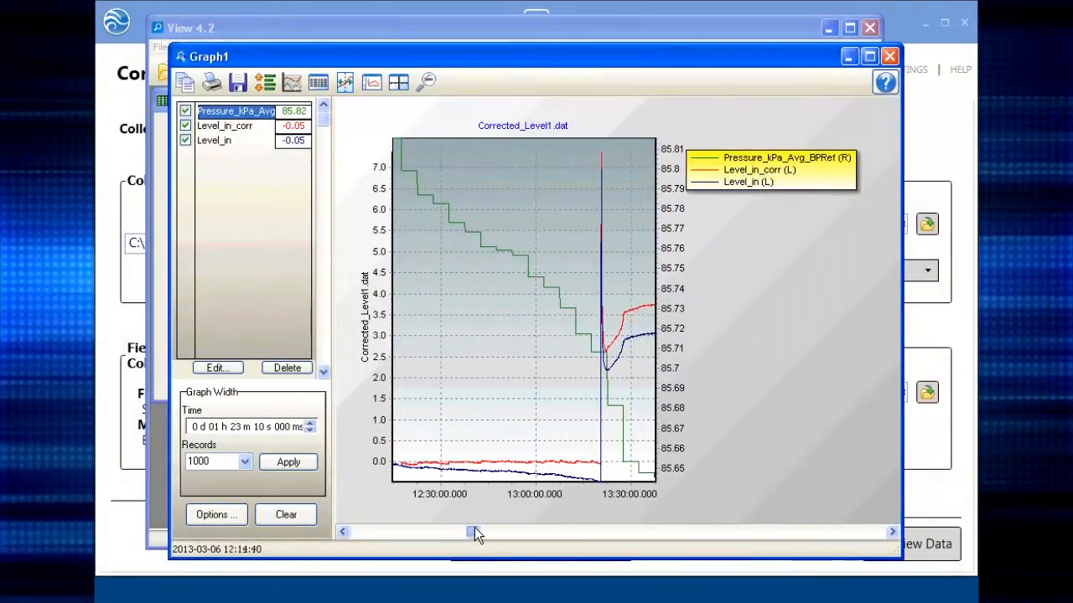
drag(469, 532, 562, 532)
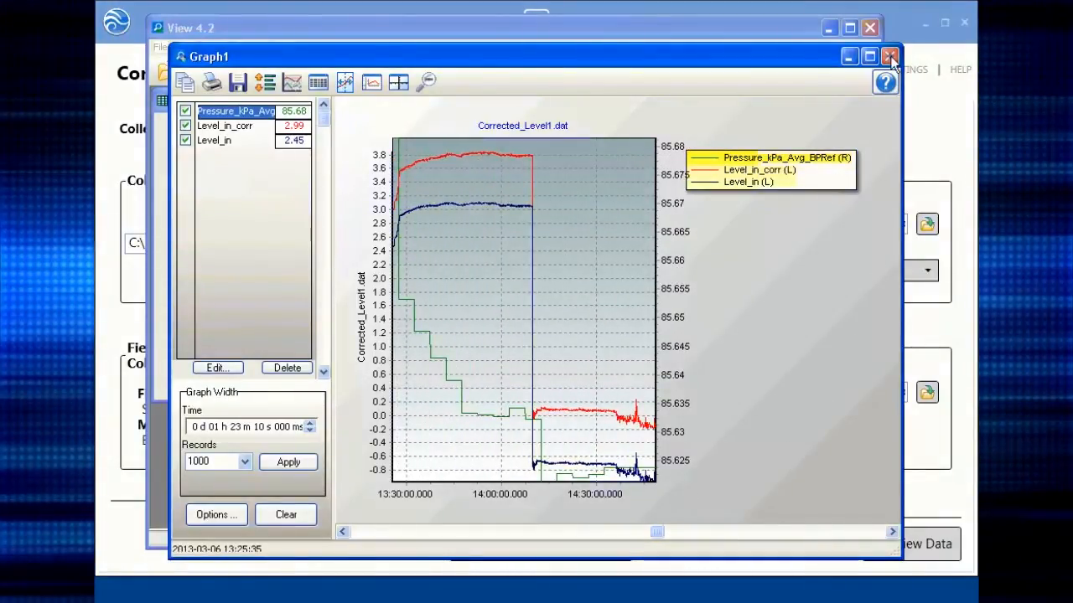
click(892, 57)
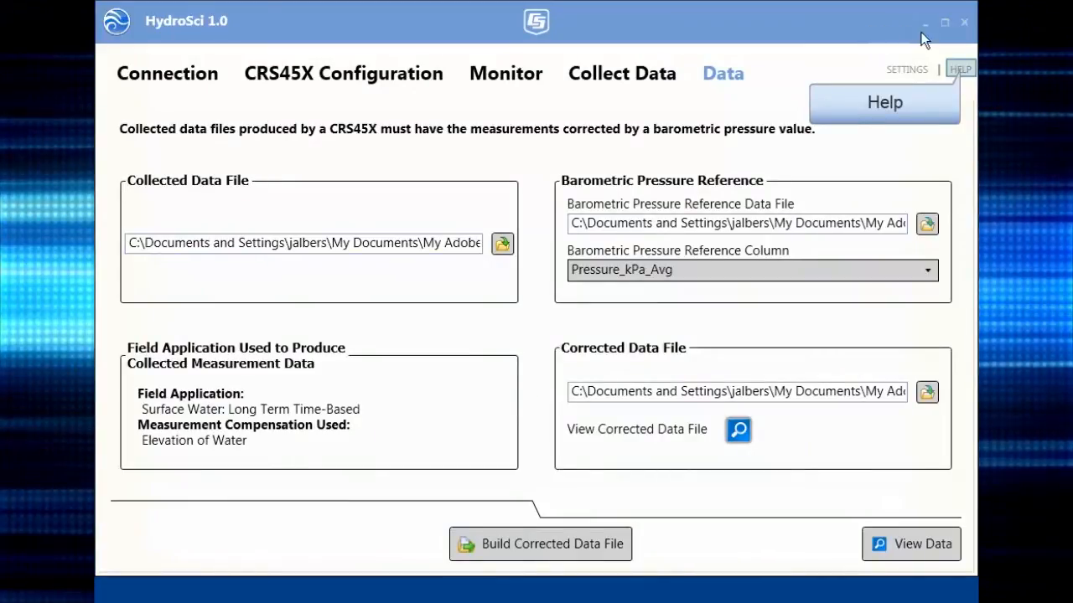
Step: Consult the on-line help for CRS45X data, close it, and return to the Connection page
click(961, 68)
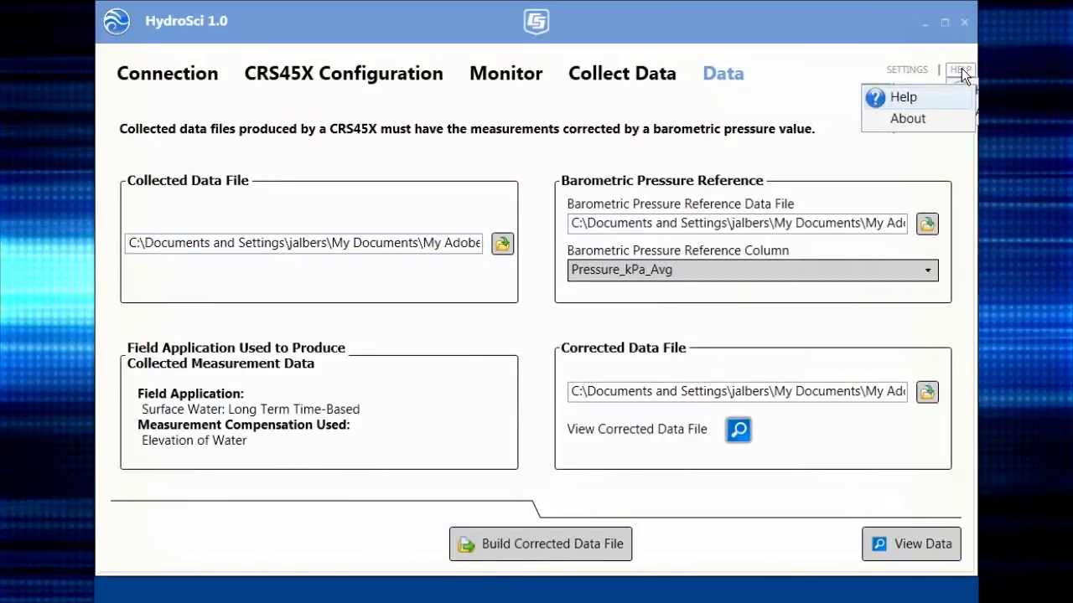
click(904, 96)
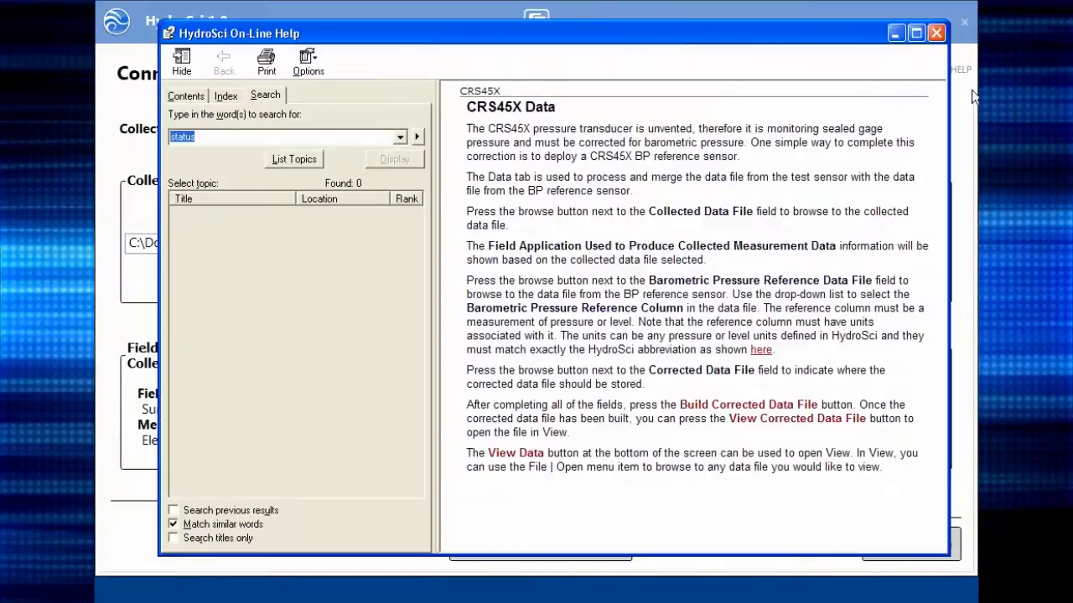
click(936, 33)
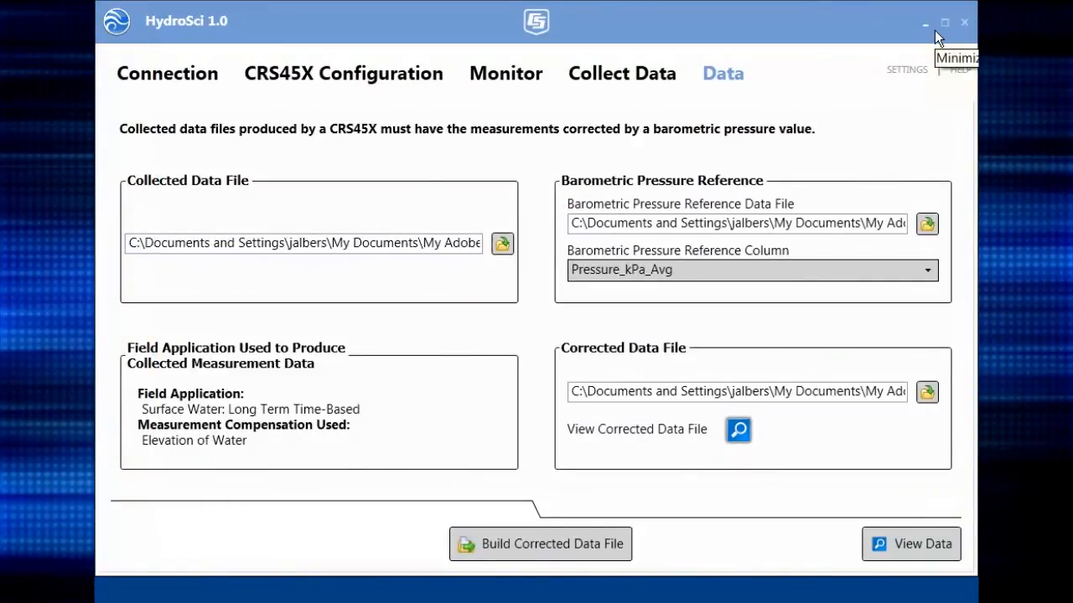
click(167, 74)
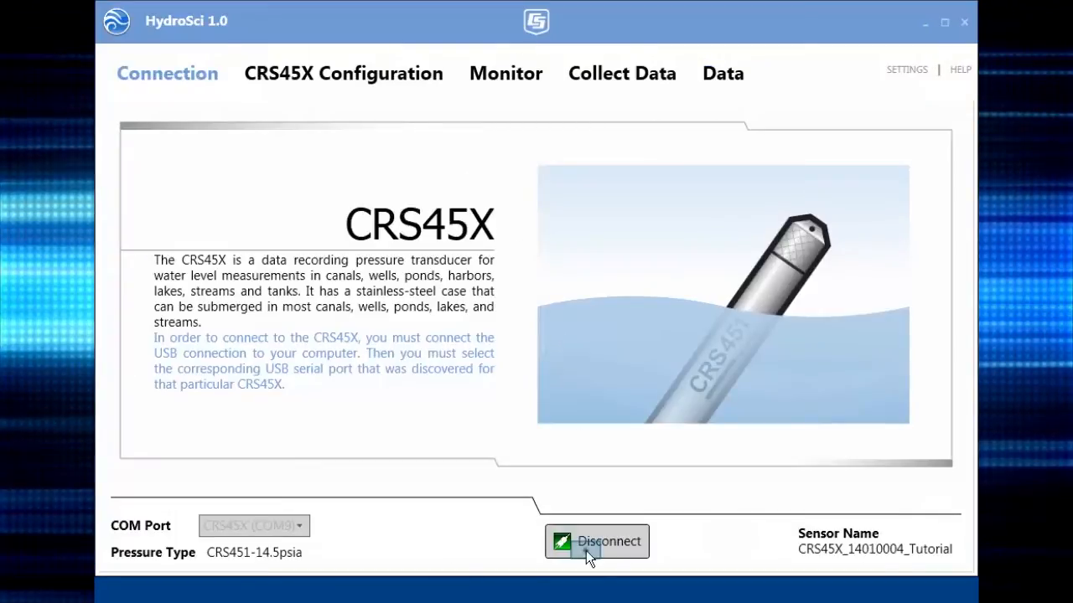